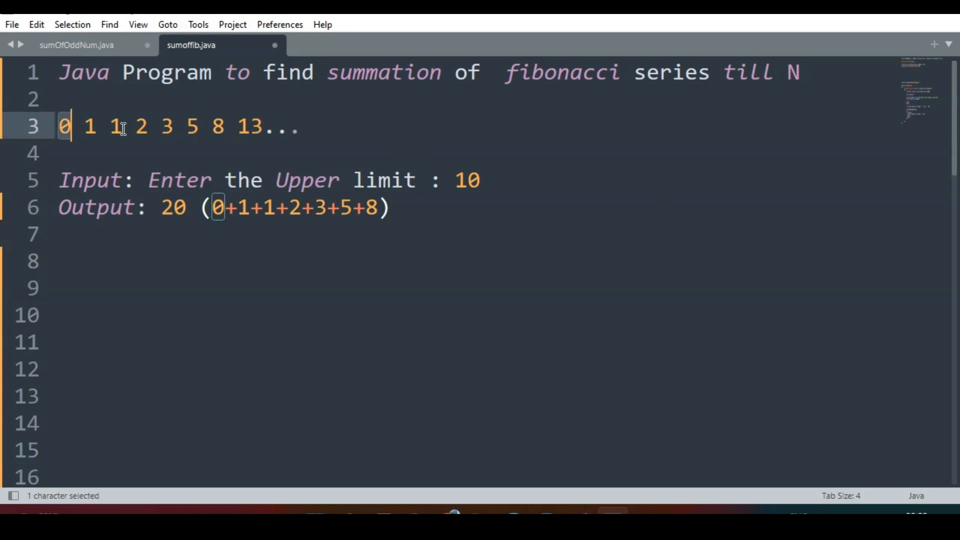
# Step: Highlight the example Fibonacci series terms and add 'till N' to the description
pyautogui.moveTo(61, 126); pyautogui.dragTo(300, 126)
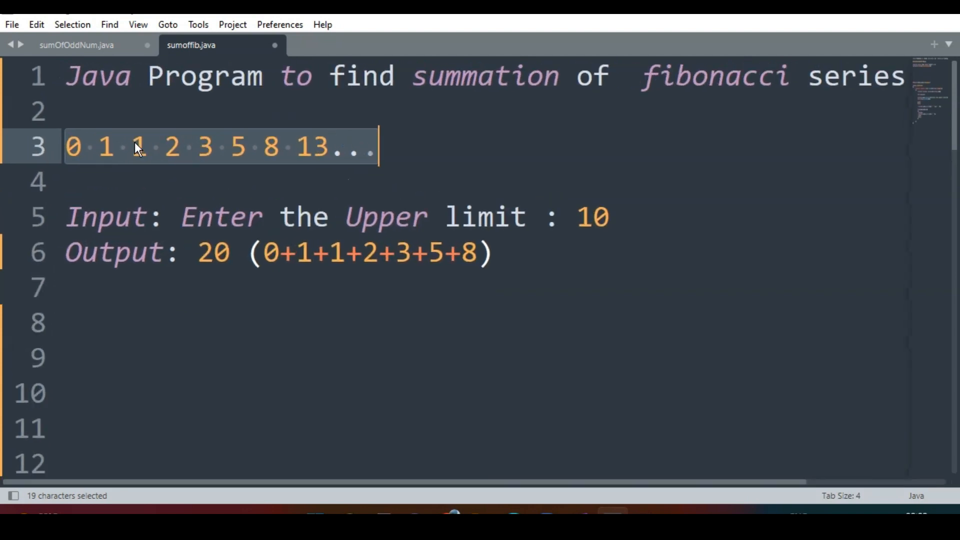
pyautogui.moveTo(120, 204)
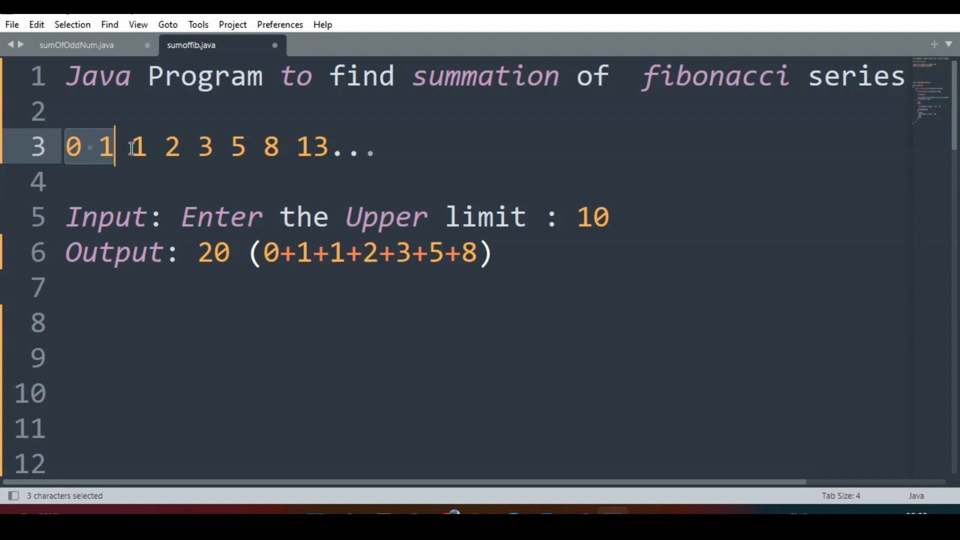
pyautogui.click(147, 147)
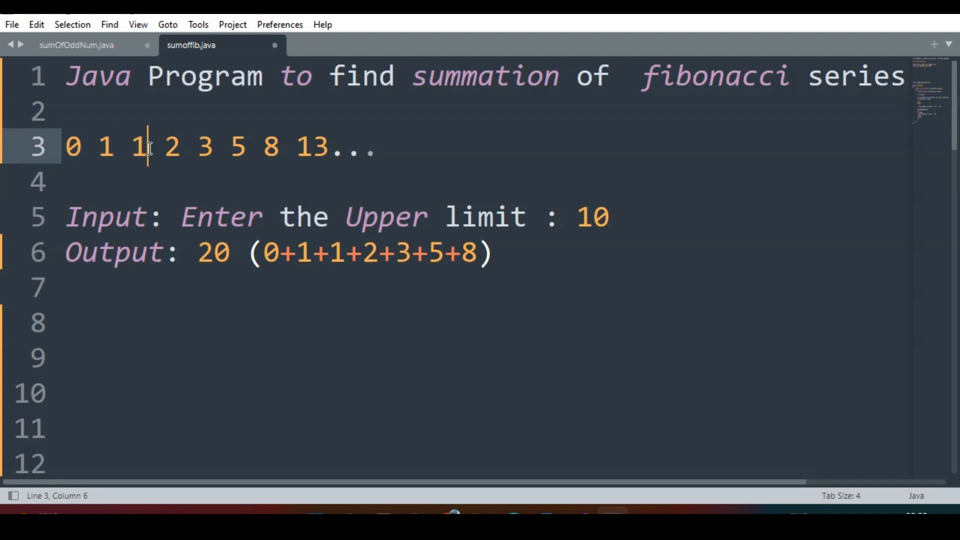
pyautogui.doubleClick(106, 147)
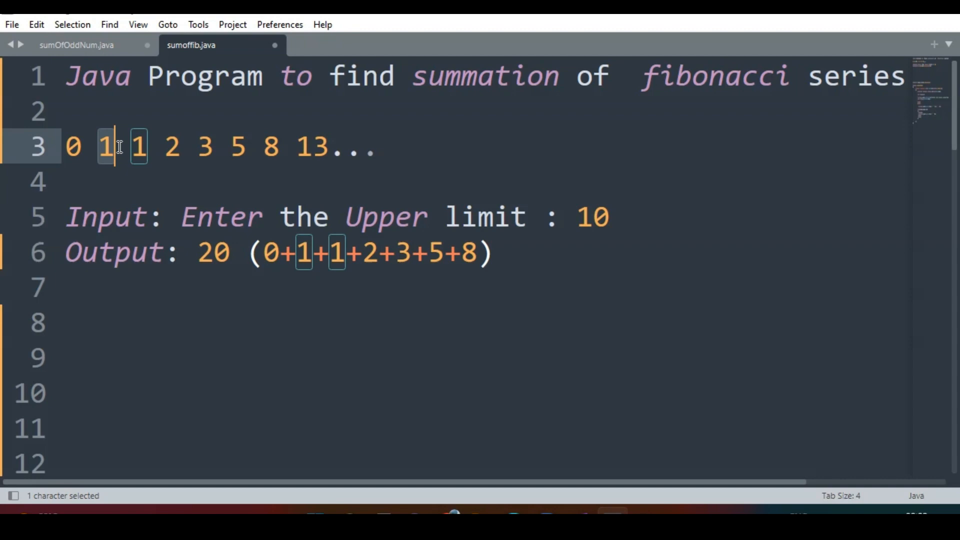
pyautogui.moveTo(119, 147); pyautogui.dragTo(164, 147)
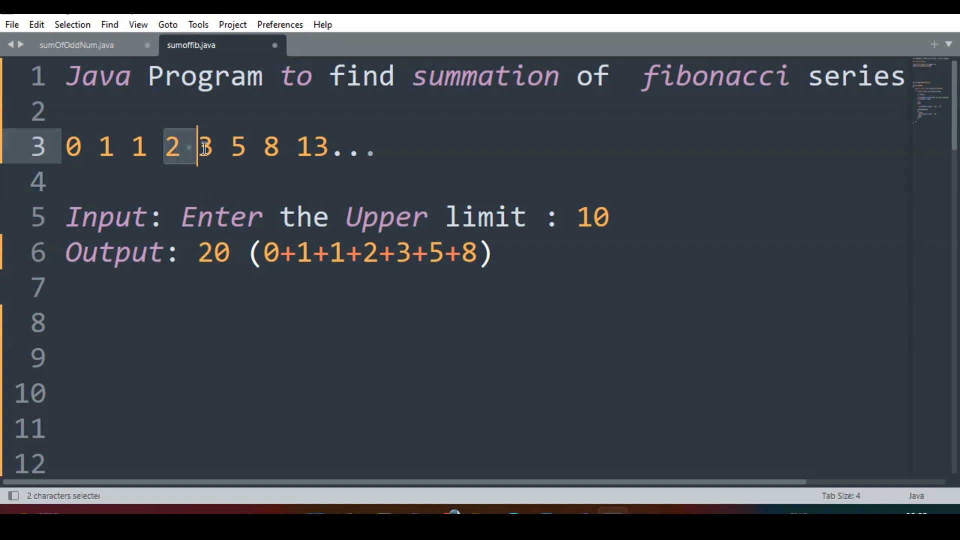
pyautogui.moveTo(171, 147); pyautogui.dragTo(211, 147)
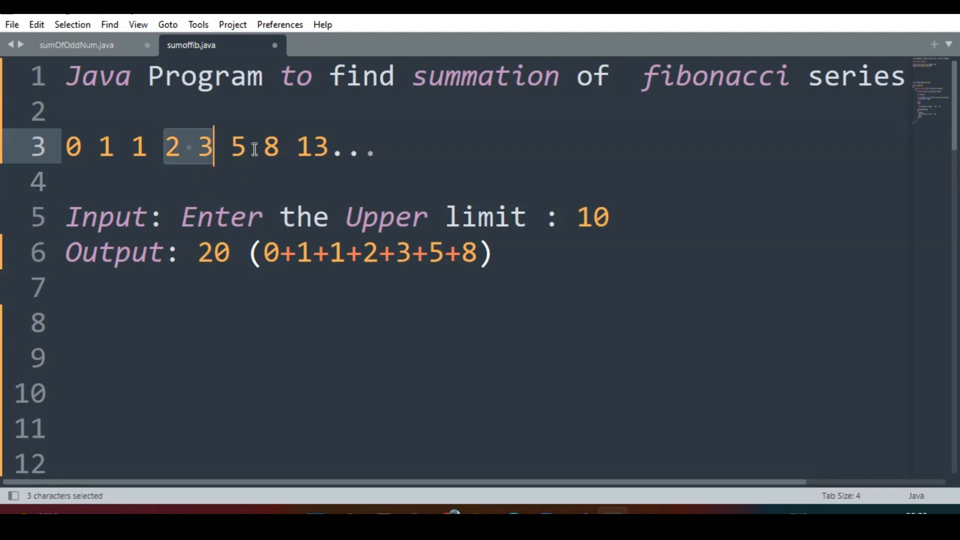
pyautogui.moveTo(390, 164)
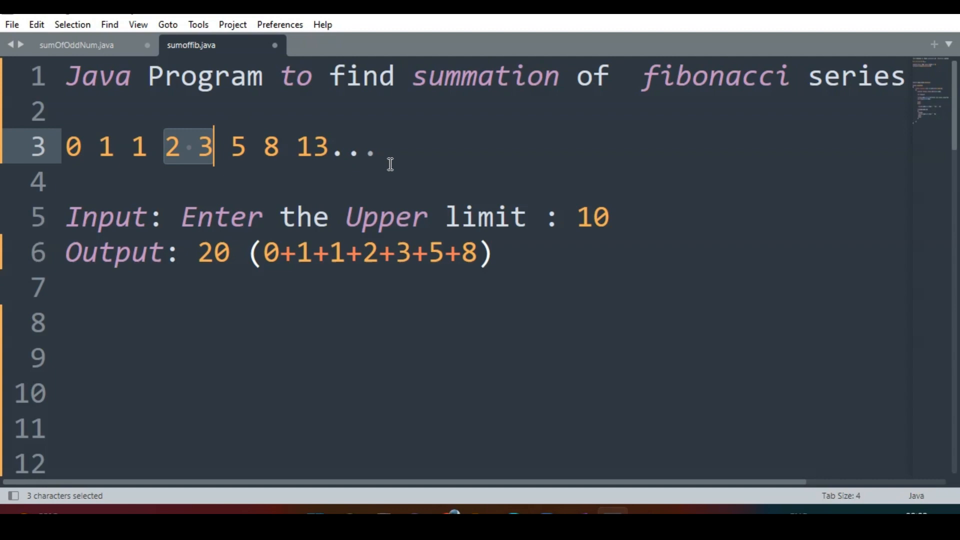
pyautogui.moveTo(393, 172)
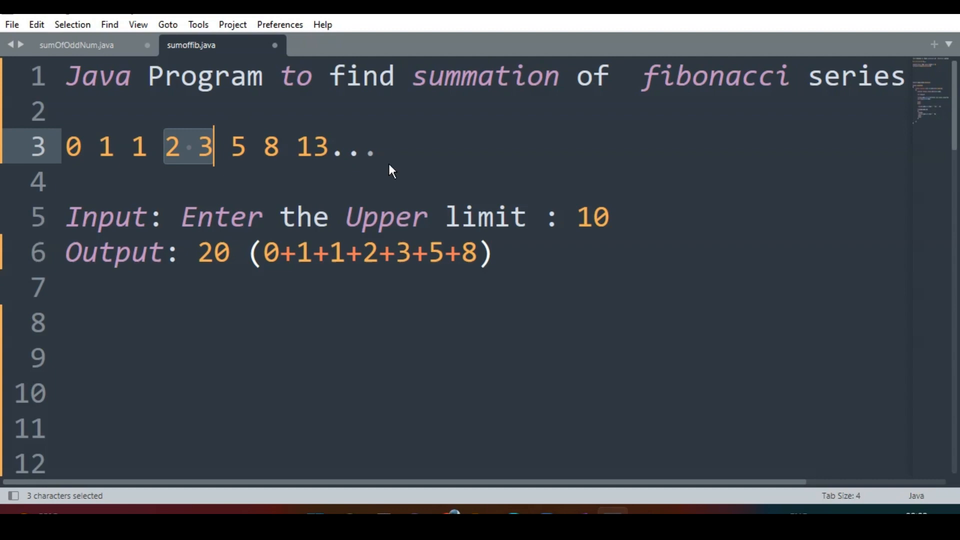
pyautogui.write('till N')
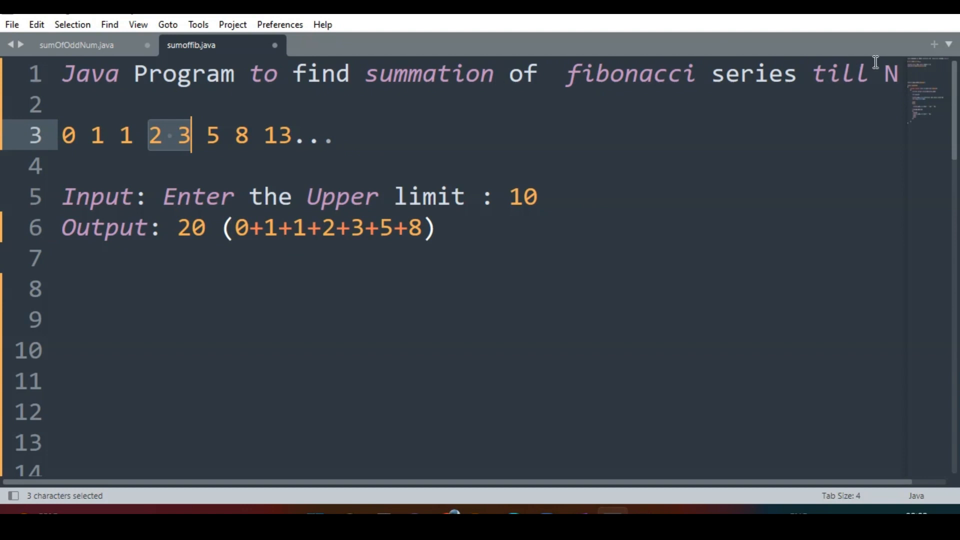
pyautogui.moveTo(894, 79)
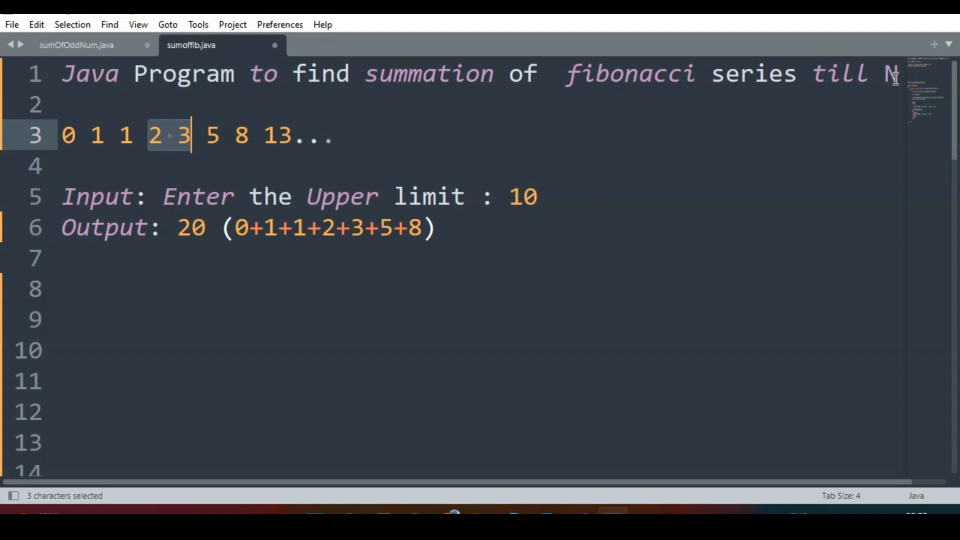
pyautogui.moveTo(561, 202)
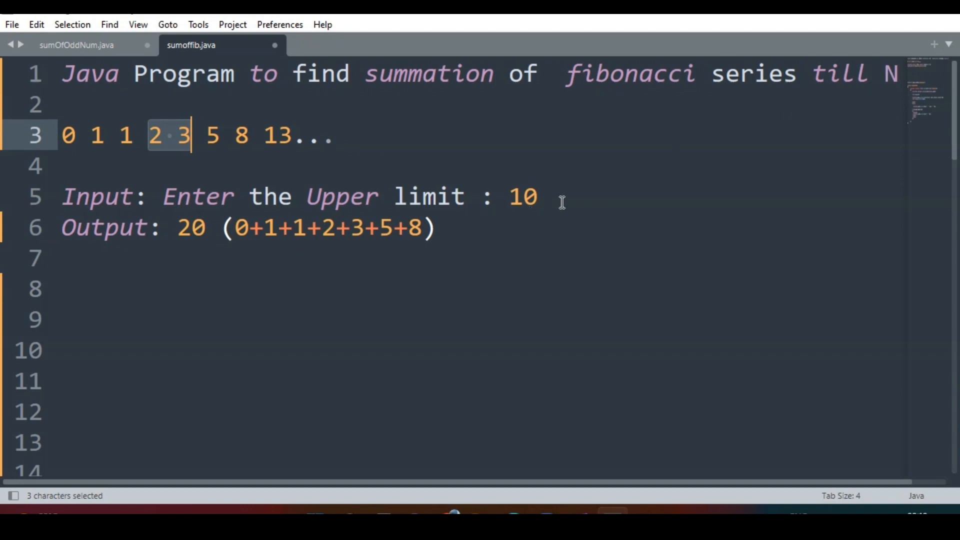
pyautogui.moveTo(541, 196)
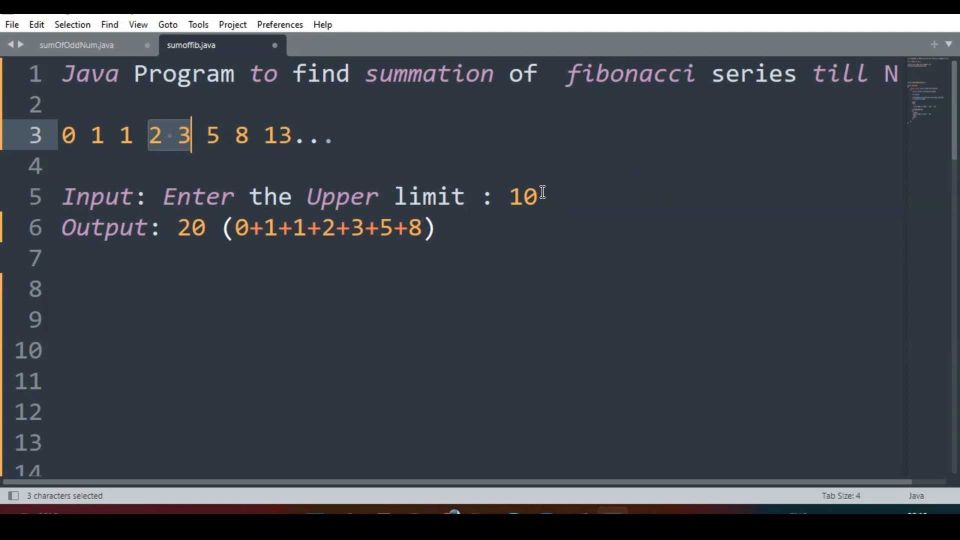
pyautogui.moveTo(561, 193)
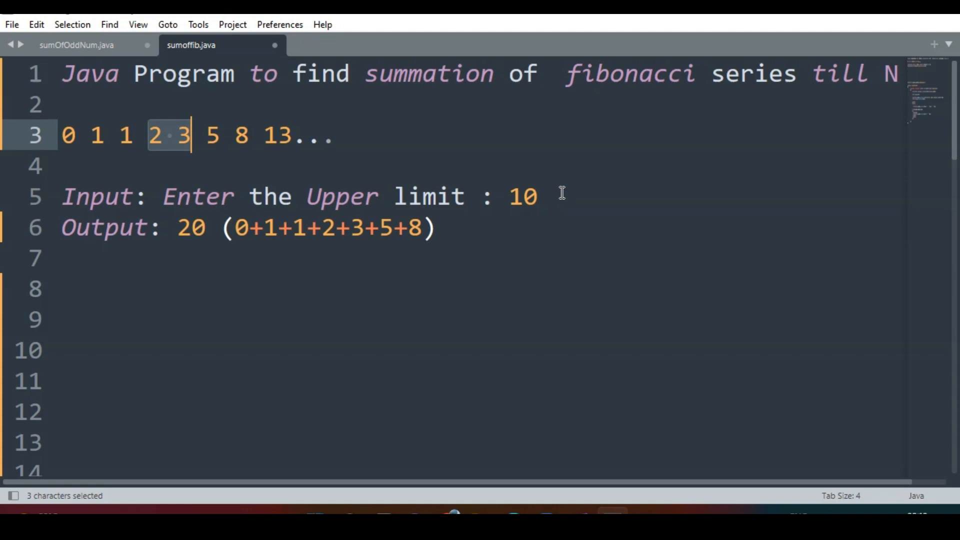
pyautogui.moveTo(537, 187)
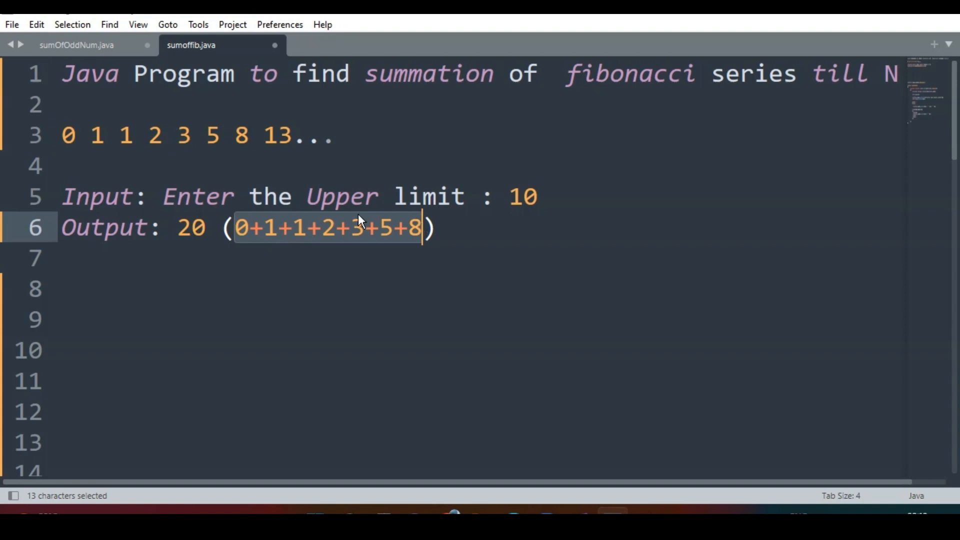
# Step: Highlight the summed terms and sample sum 20, then scroll down to the code
pyautogui.doubleClick(190, 227)
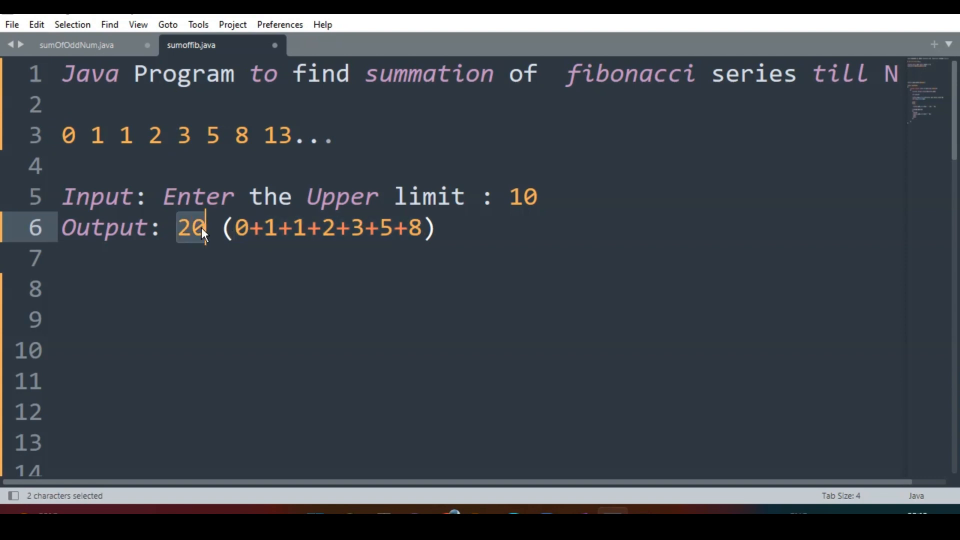
pyautogui.click(58, 288)
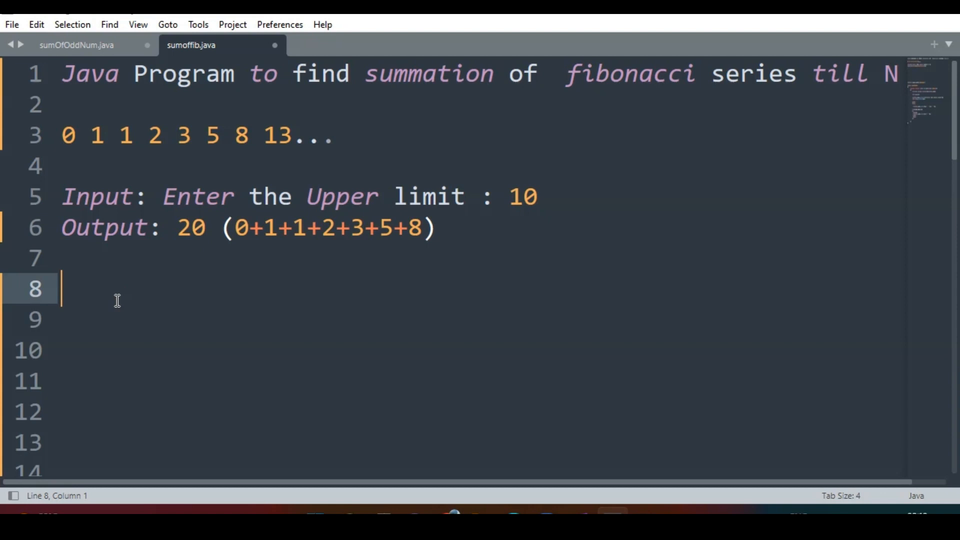
pyautogui.moveTo(118, 307)
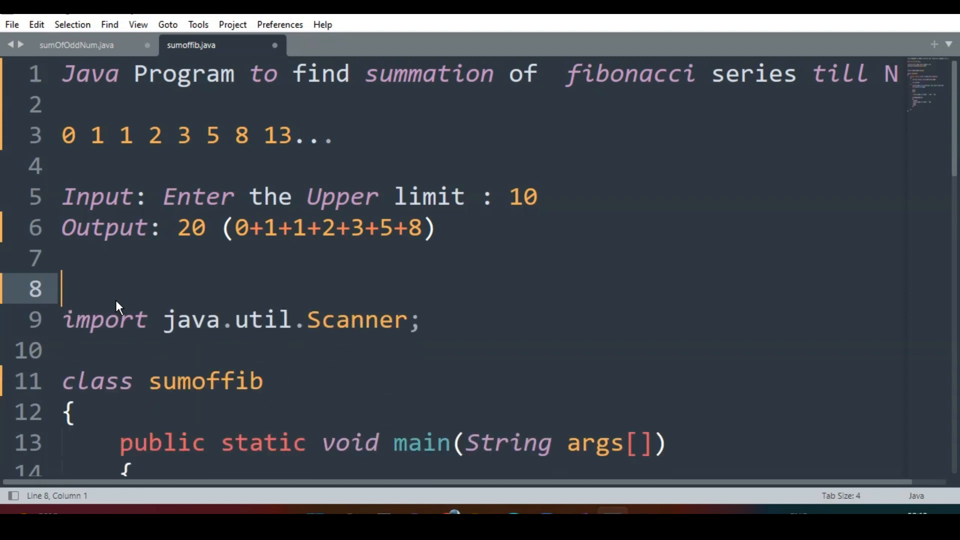
pyautogui.scroll(-3)
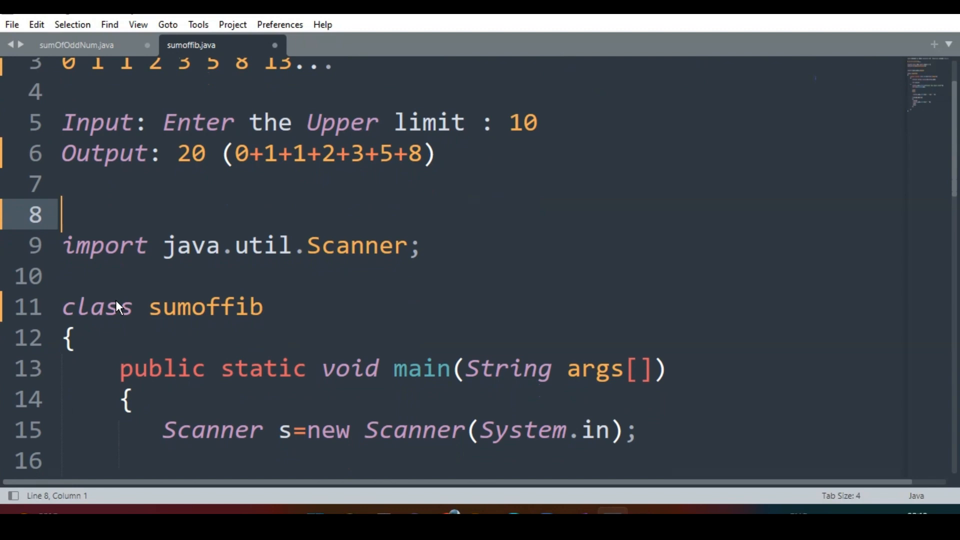
pyautogui.scroll(-3)
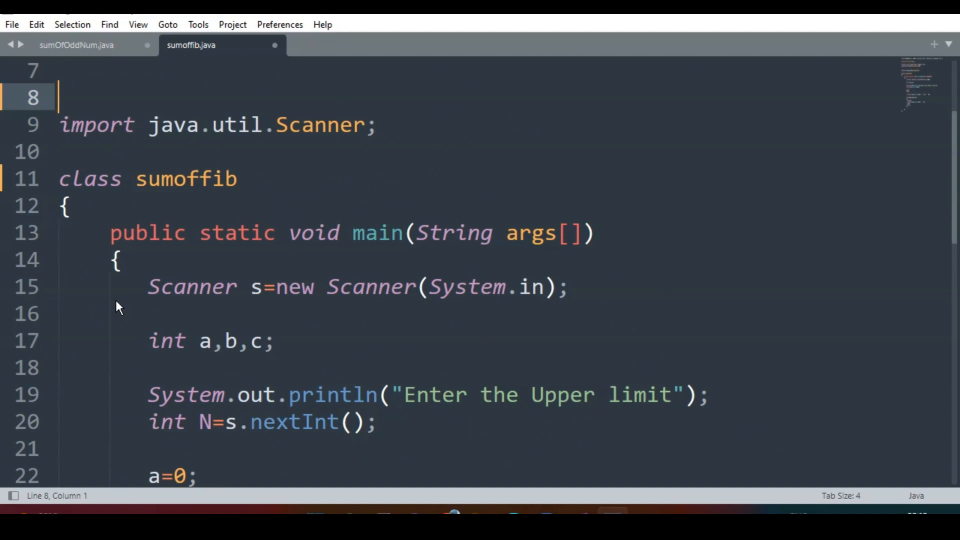
pyautogui.scroll(-3)
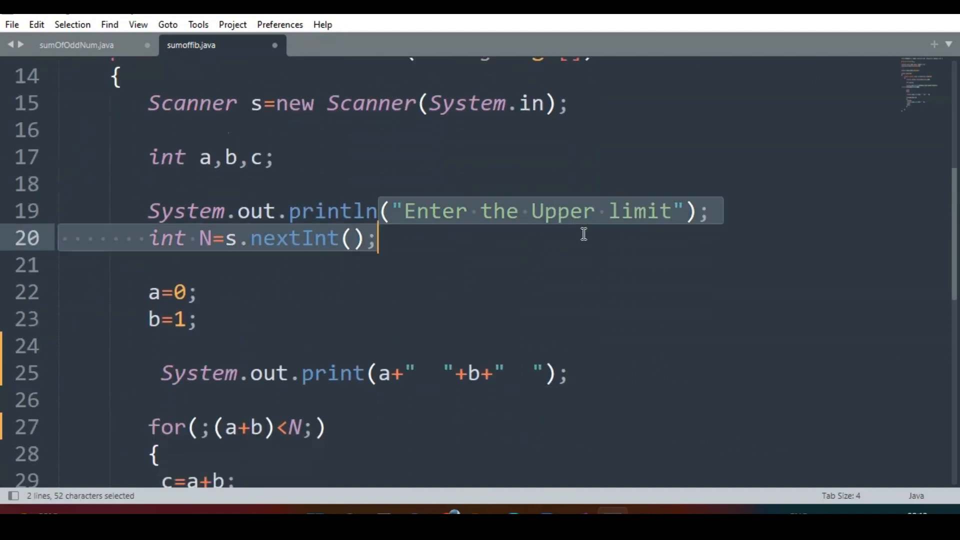
# Step: Point out the a=0 and b=1 initialisations, then save sumoffib.java
pyautogui.click(327, 265)
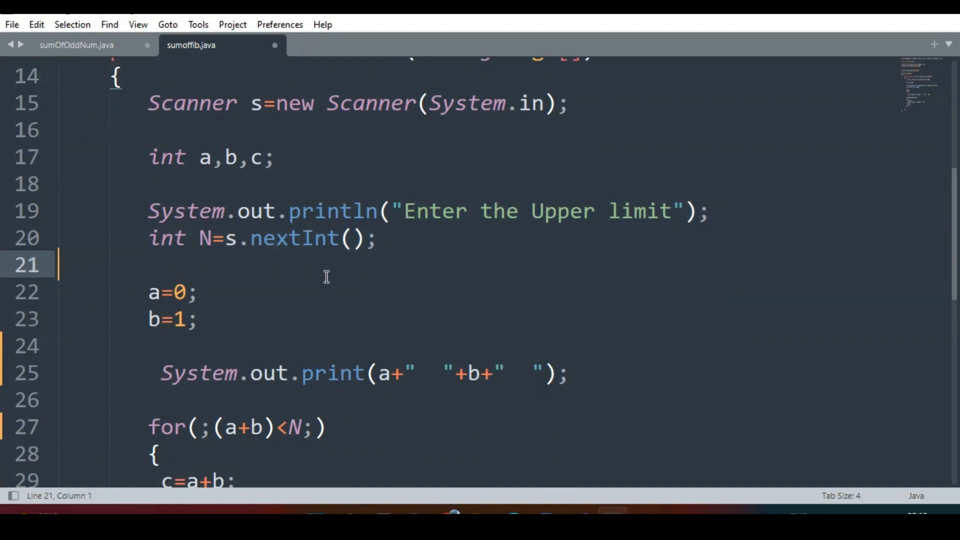
pyautogui.doubleClick(170, 292)
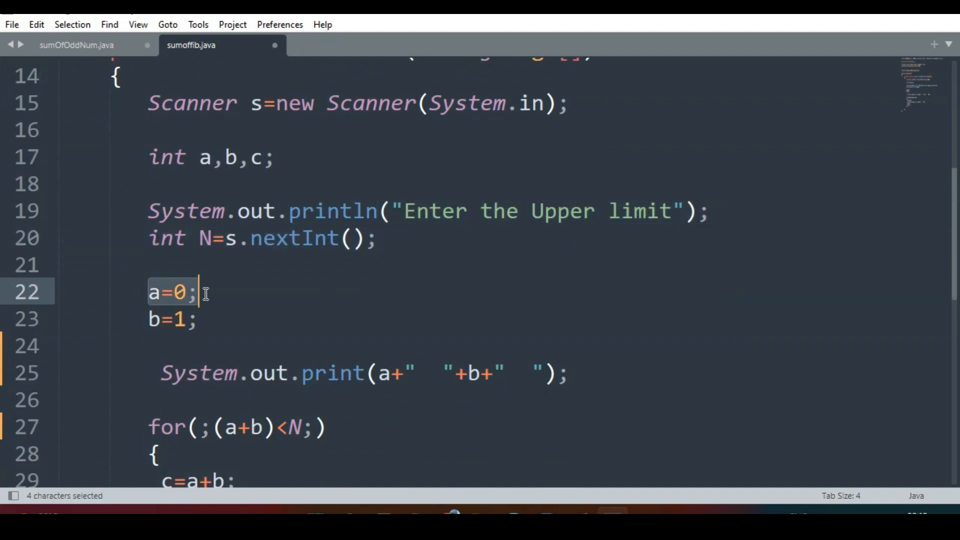
pyautogui.click(202, 319)
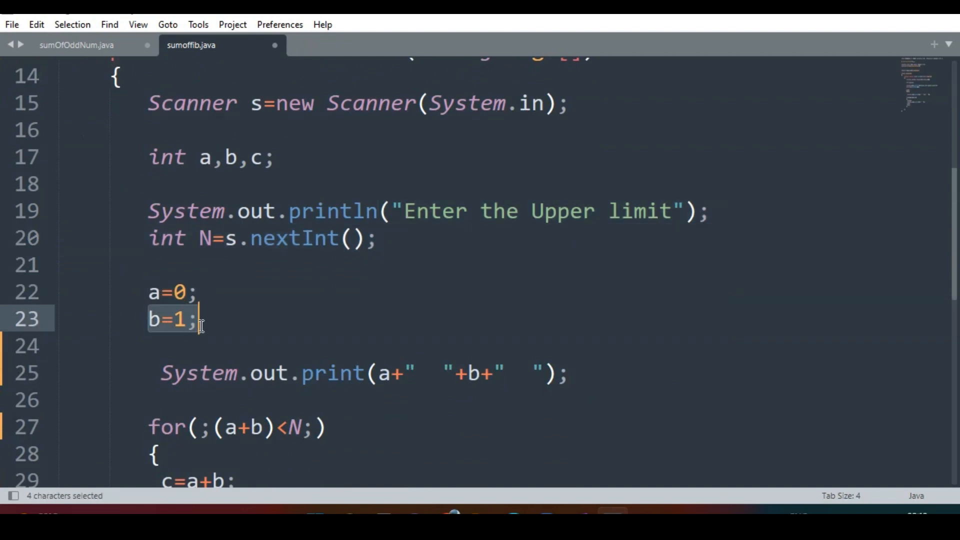
pyautogui.click(199, 319)
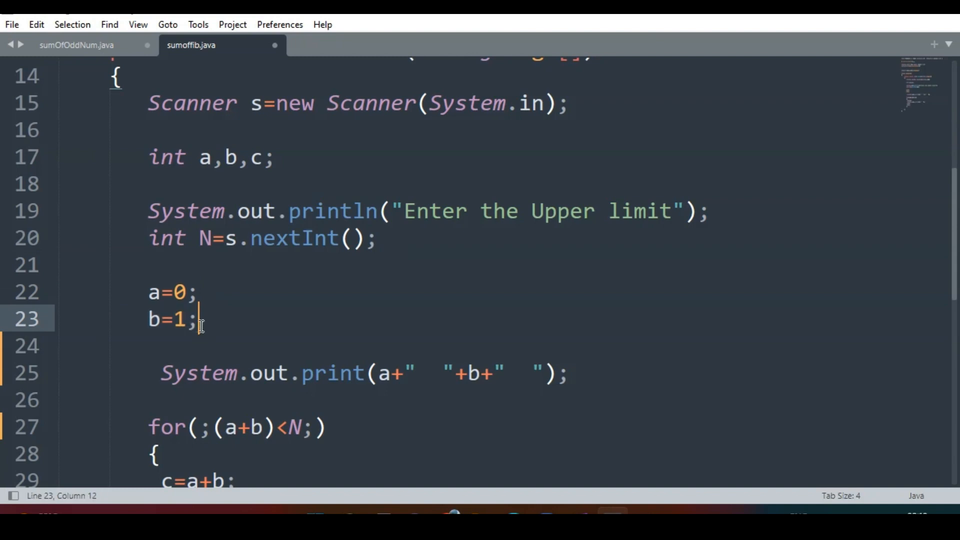
pyautogui.scroll(-3)
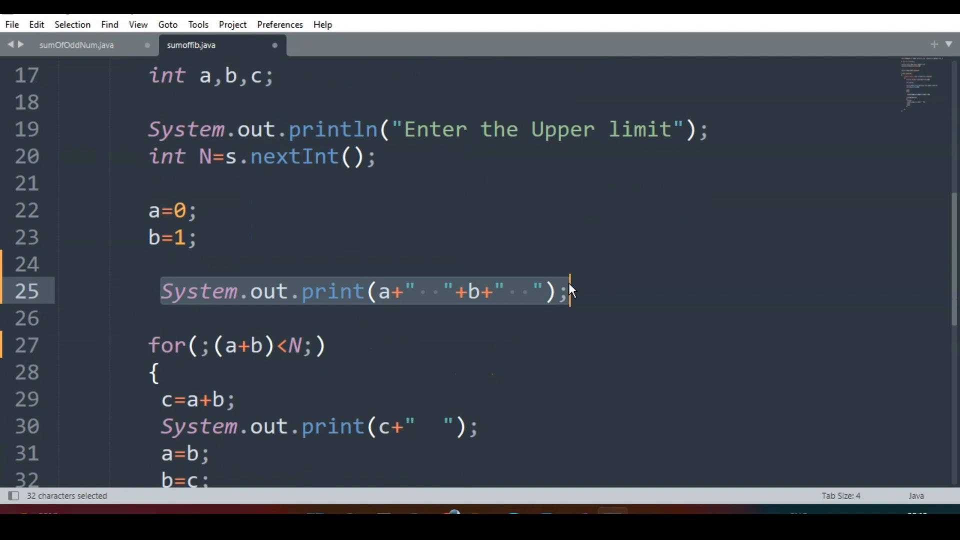
pyautogui.scroll(-3)
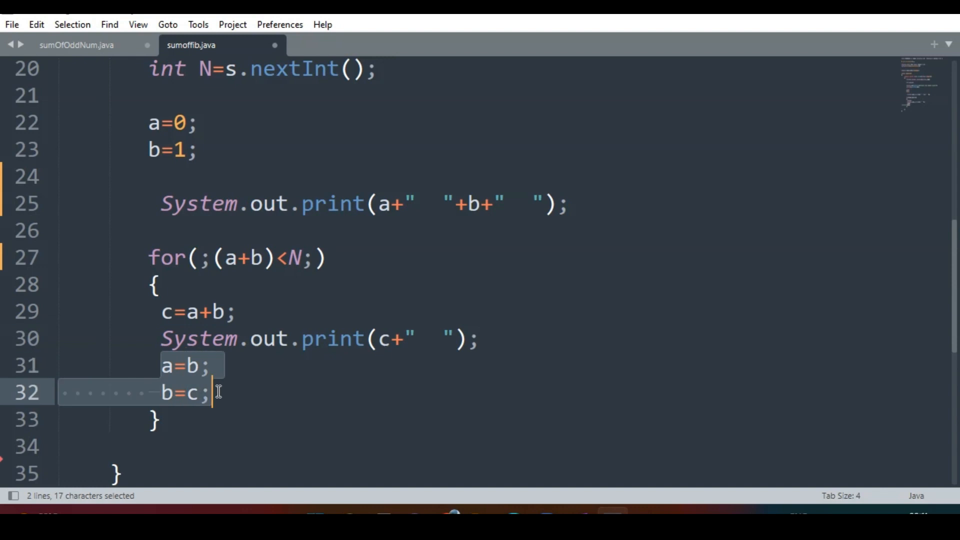
pyautogui.moveTo(308, 380)
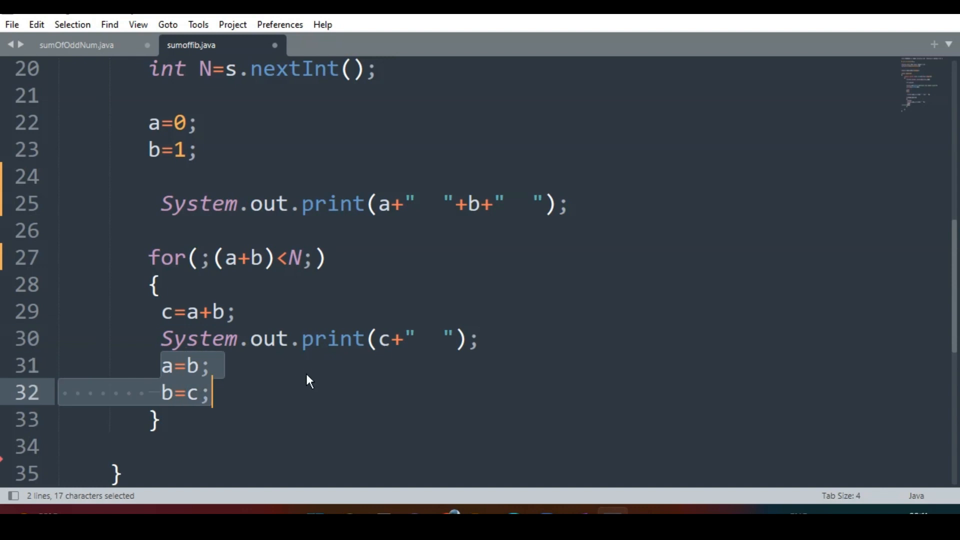
pyautogui.press('ctrl+s')
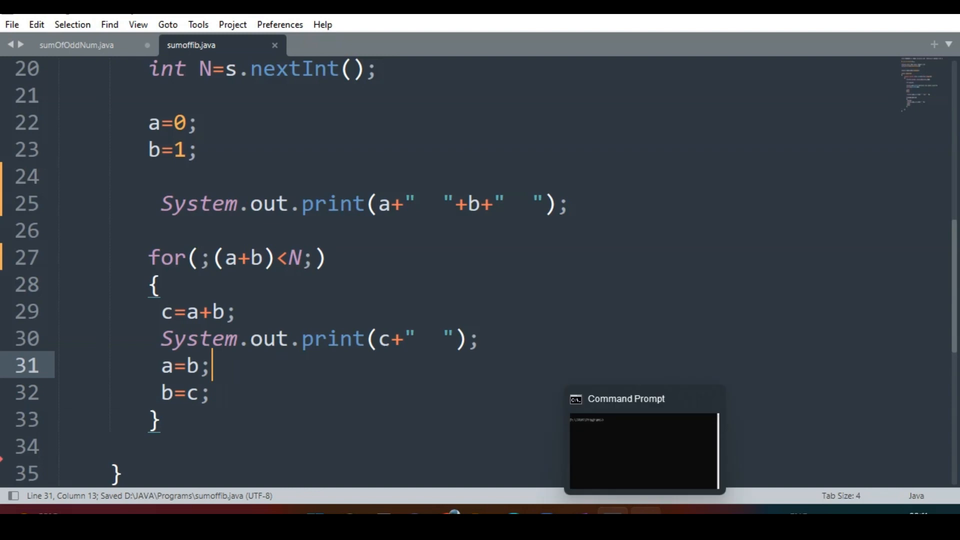
# Step: Wrap the problem description lines in /* */ and save the file
pyautogui.scroll(3)
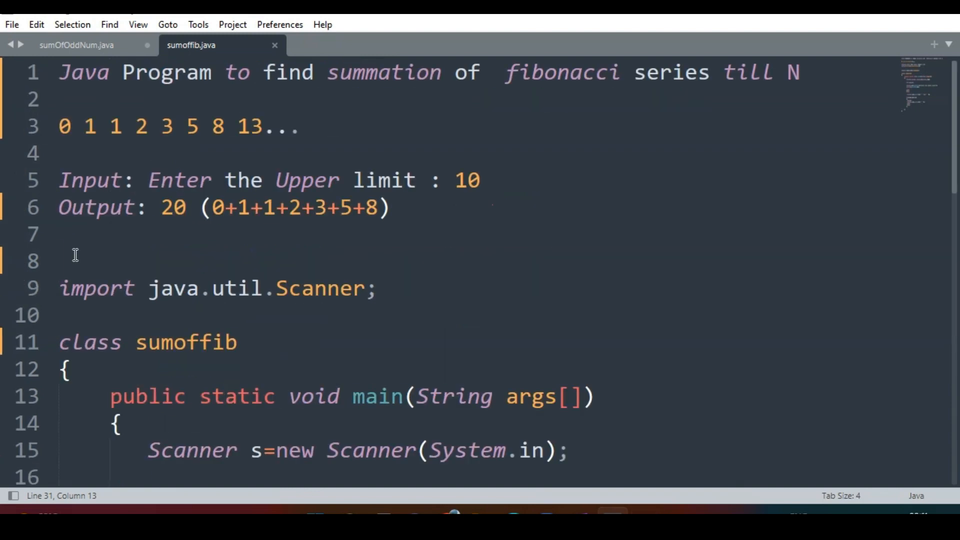
pyautogui.write('*')
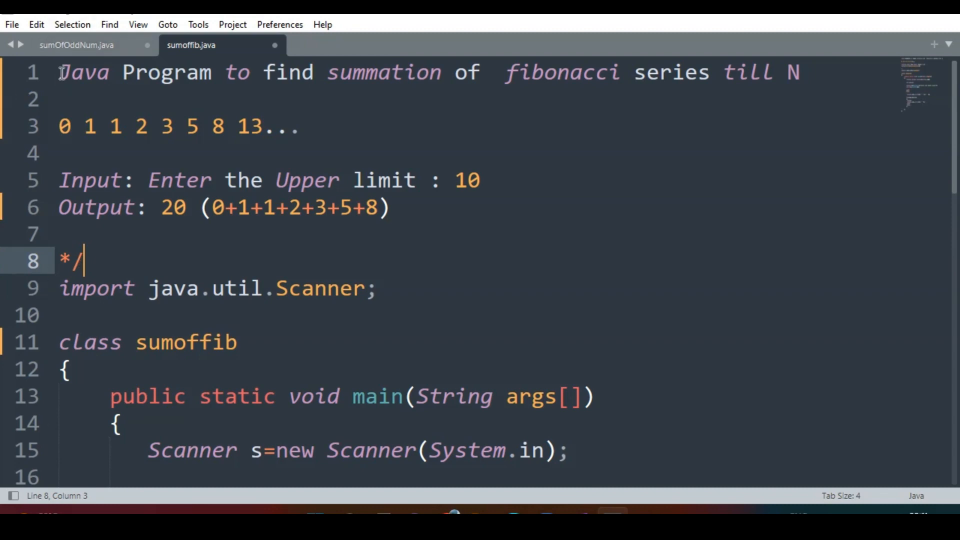
pyautogui.click(68, 72)
pyautogui.write('/*')
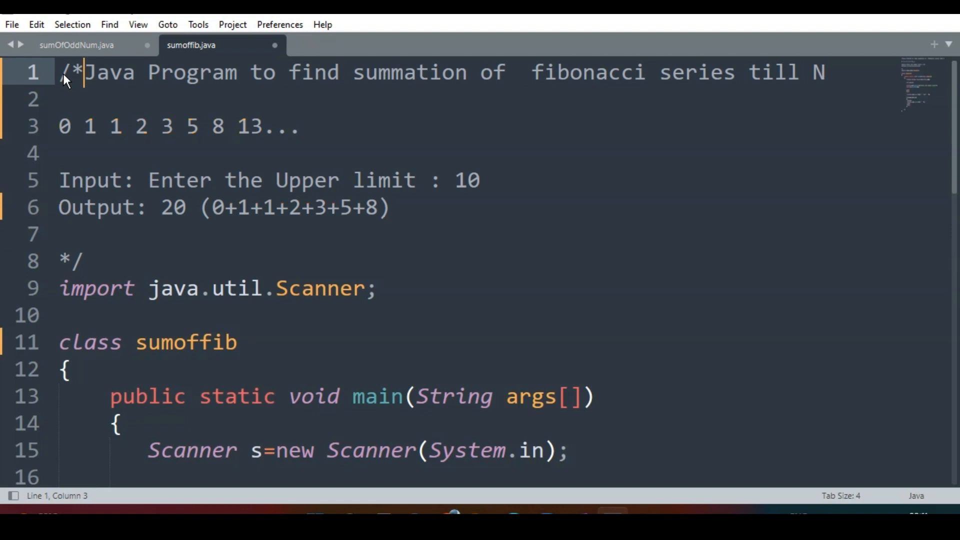
pyautogui.moveTo(211, 207)
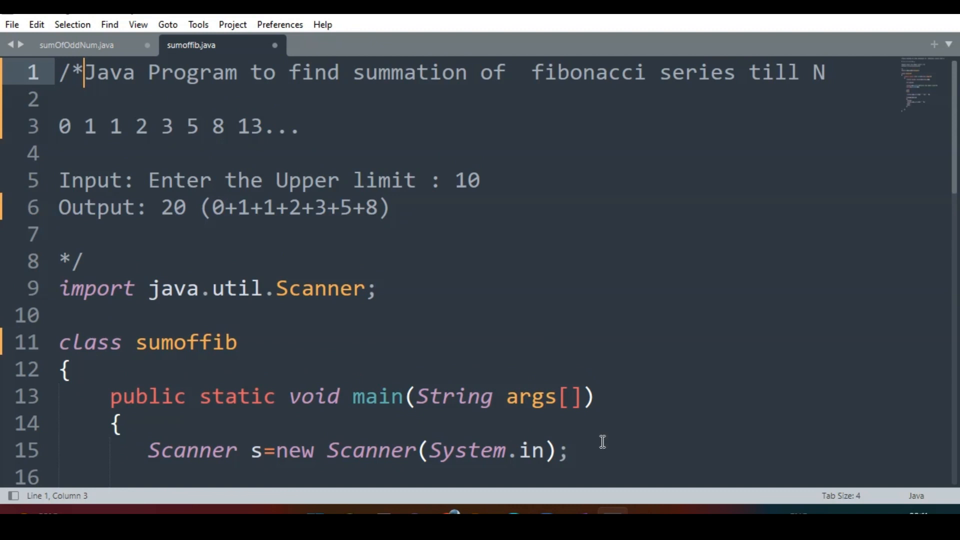
pyautogui.press('ctrl+s')
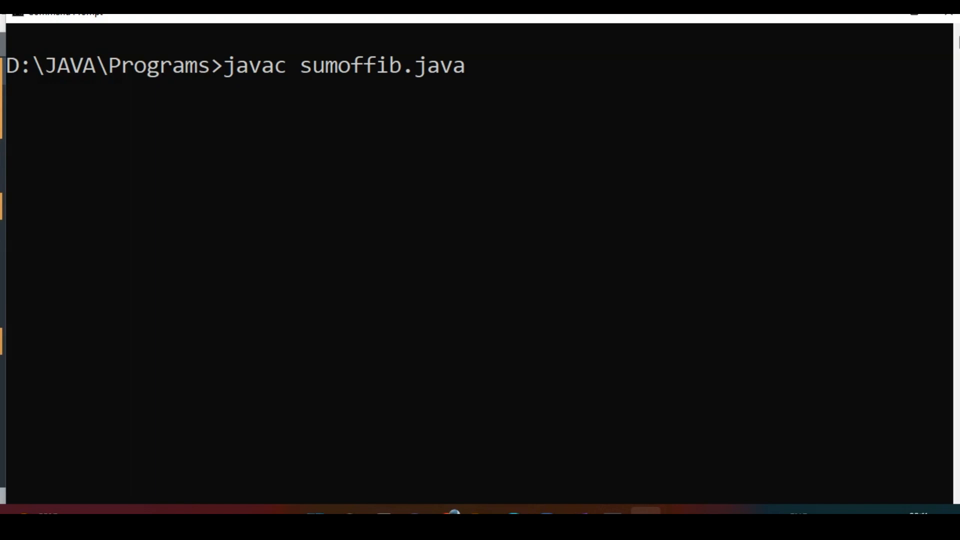
# Step: Compile with javac, then run java sumoffib with limits 10 and 100
pyautogui.press('Return')
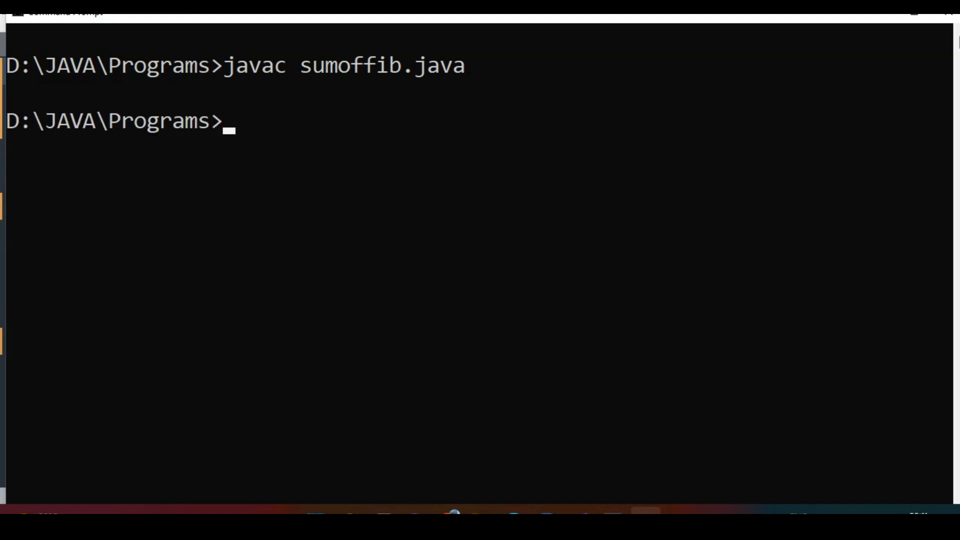
pyautogui.write('java sumoffib')
pyautogui.write('10')
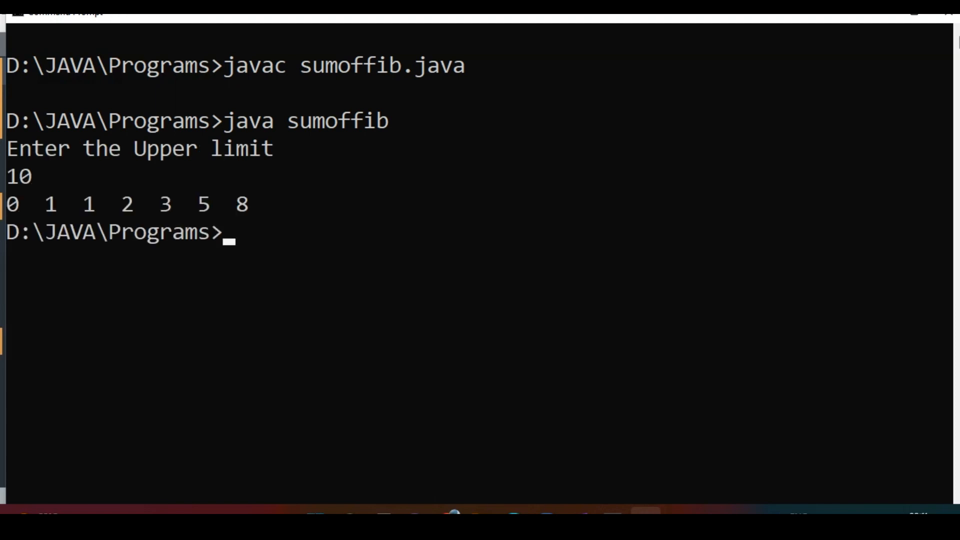
pyautogui.moveTo(23, 223)
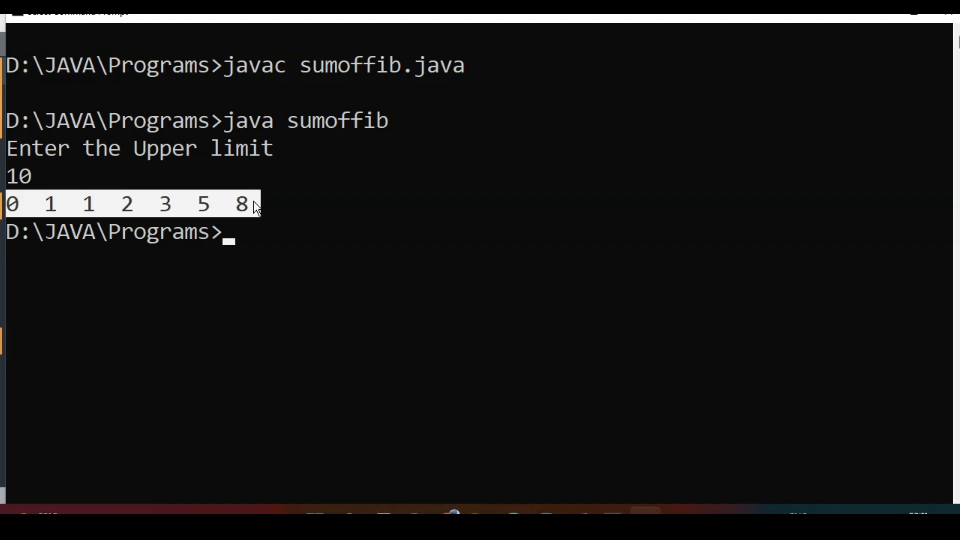
pyautogui.write('java sumoffib')
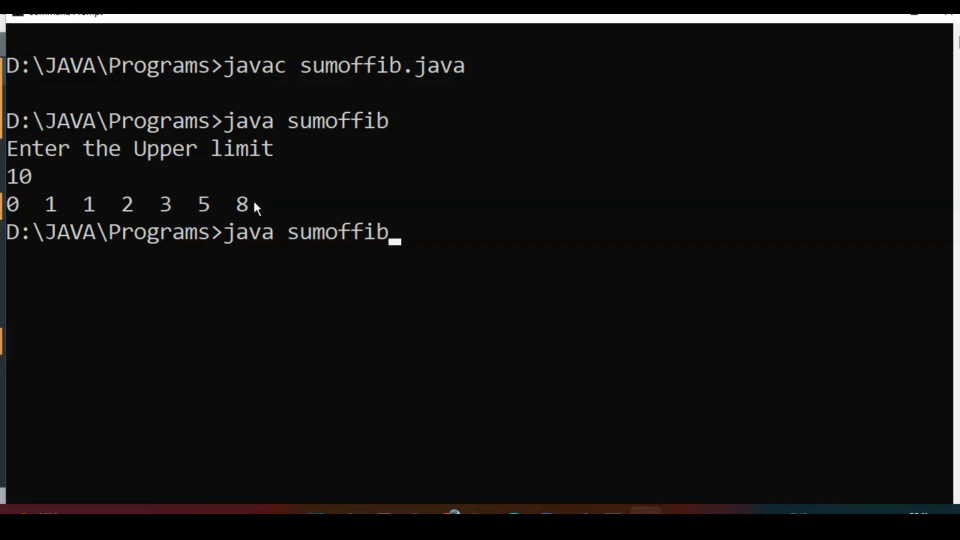
pyautogui.write('100')
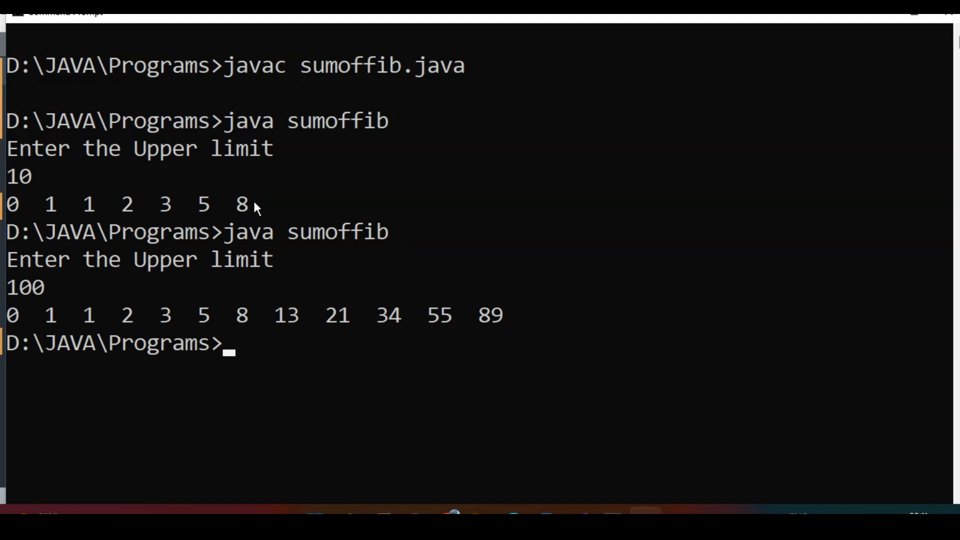
pyautogui.moveTo(22, 330)
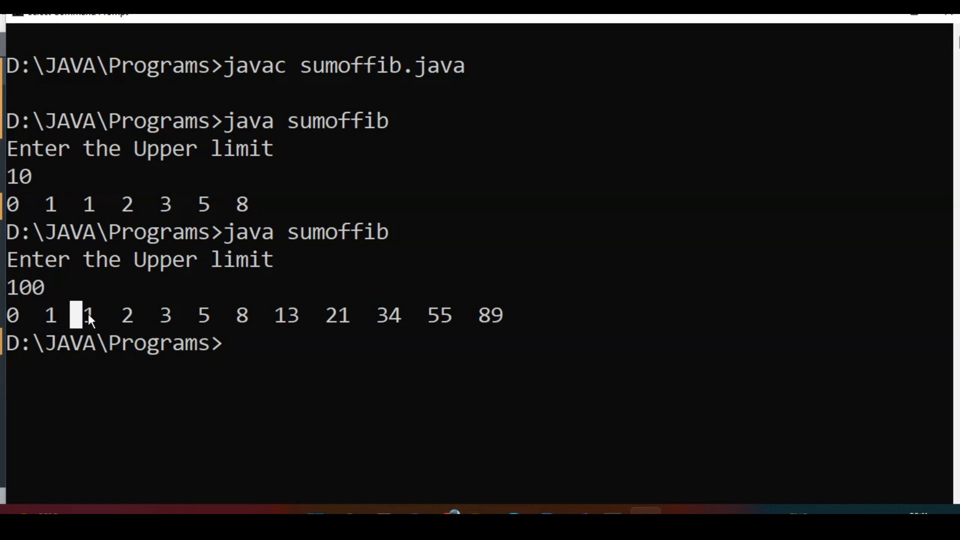
pyautogui.moveTo(134, 321)
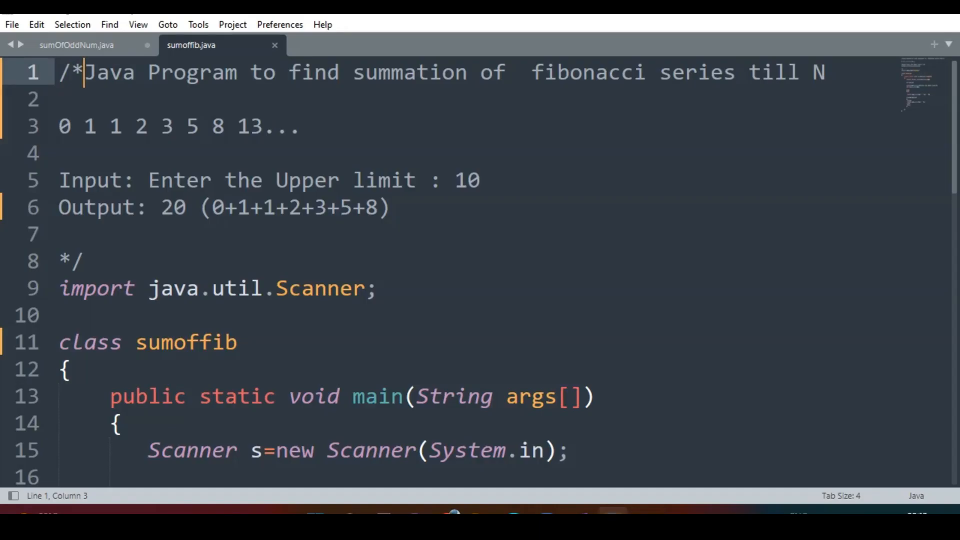
pyautogui.moveTo(735, 414)
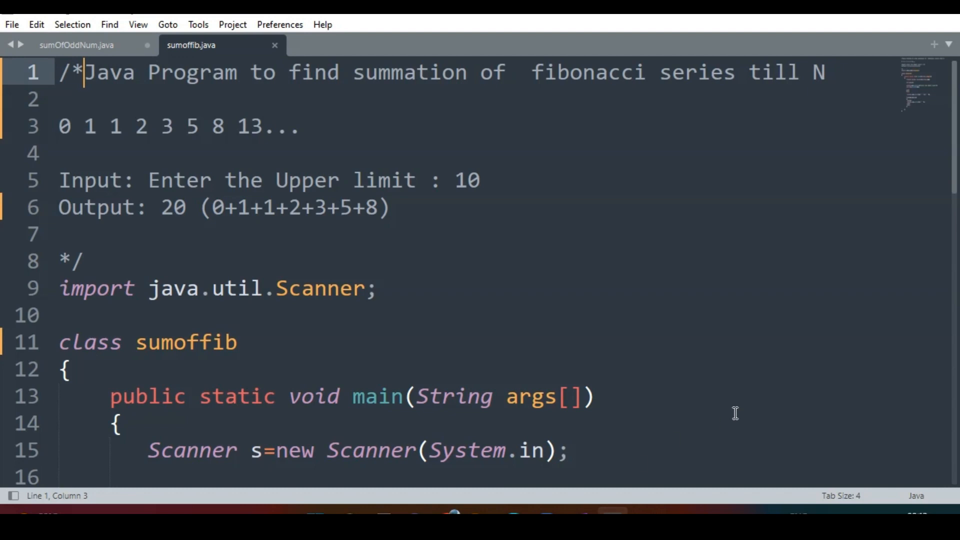
# Step: Begin typing 'int sum=' on a new line after b=1
pyautogui.scroll(-3)
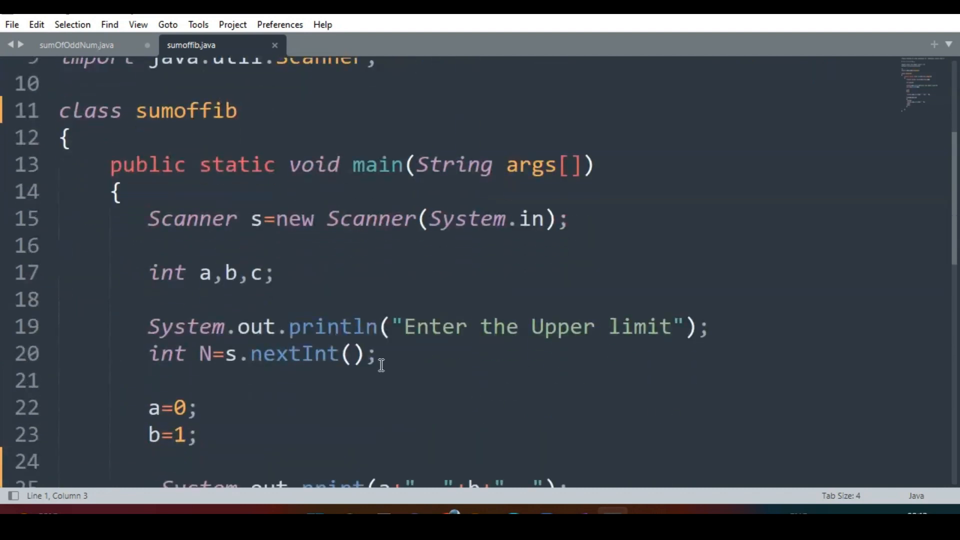
pyautogui.click(147, 461)
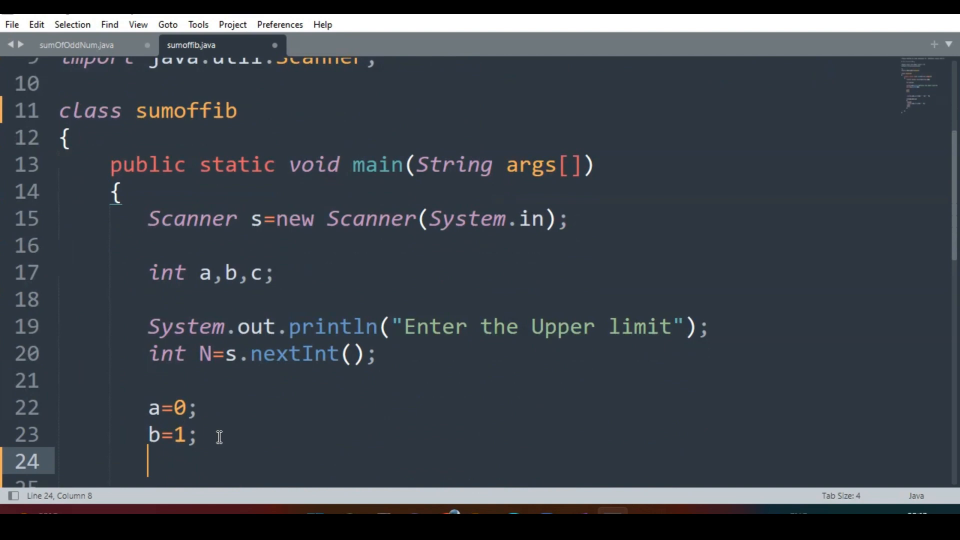
pyautogui.write('int su')
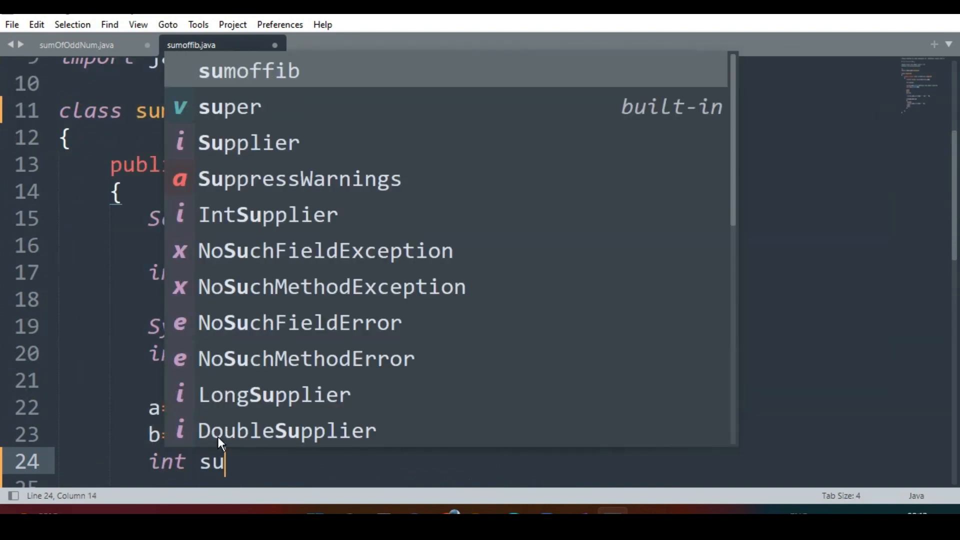
pyautogui.write('m=')
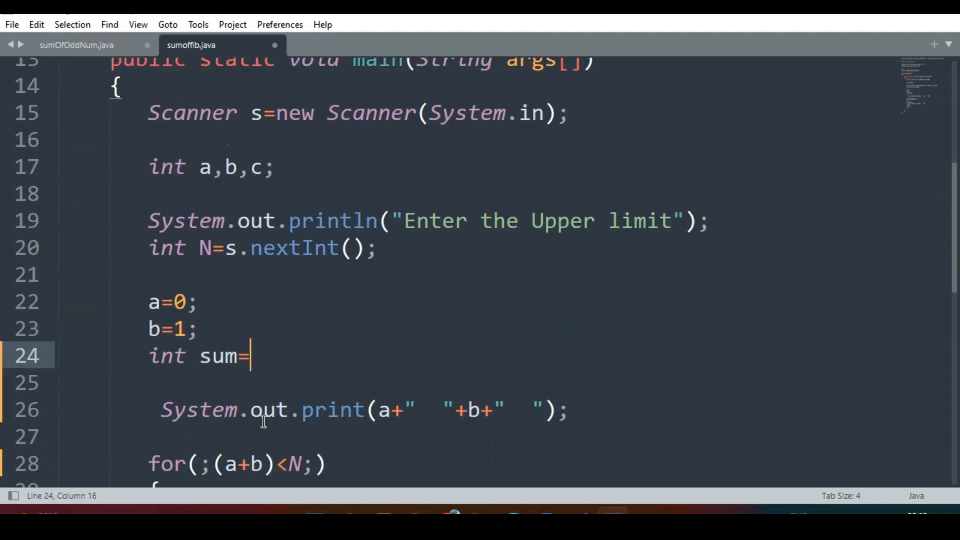
# Step: Point out the c=a+b statement and mark series terms '0 1' in the comment
pyautogui.scroll(3)
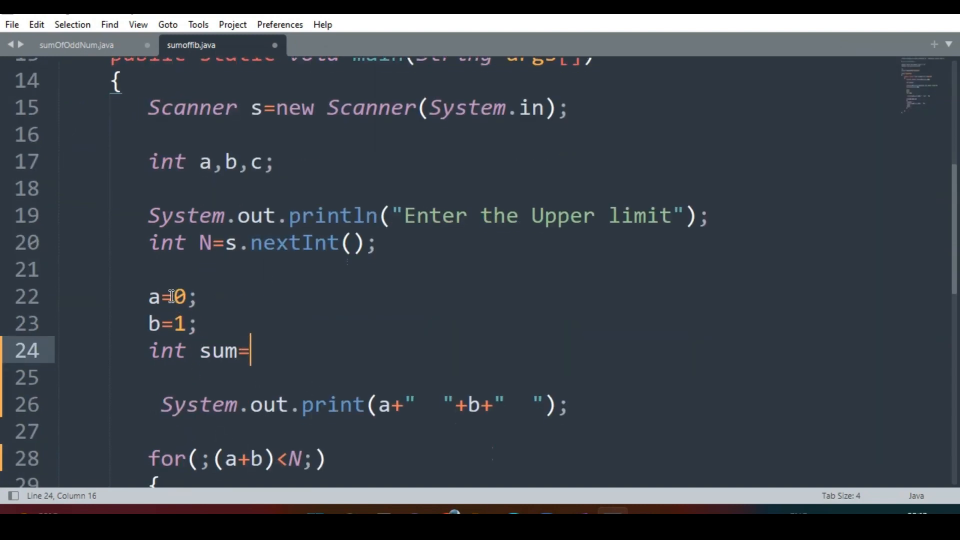
pyautogui.scroll(3)
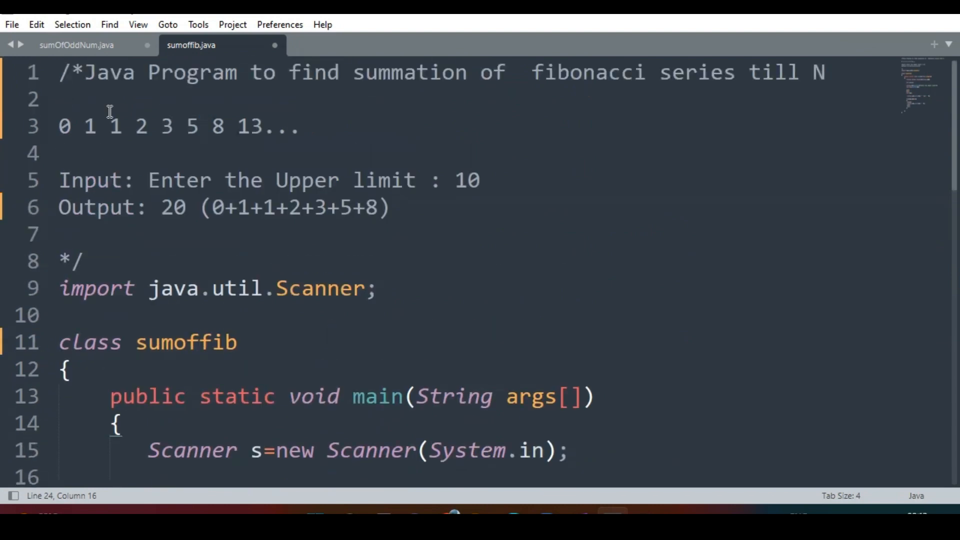
pyautogui.scroll(-3)
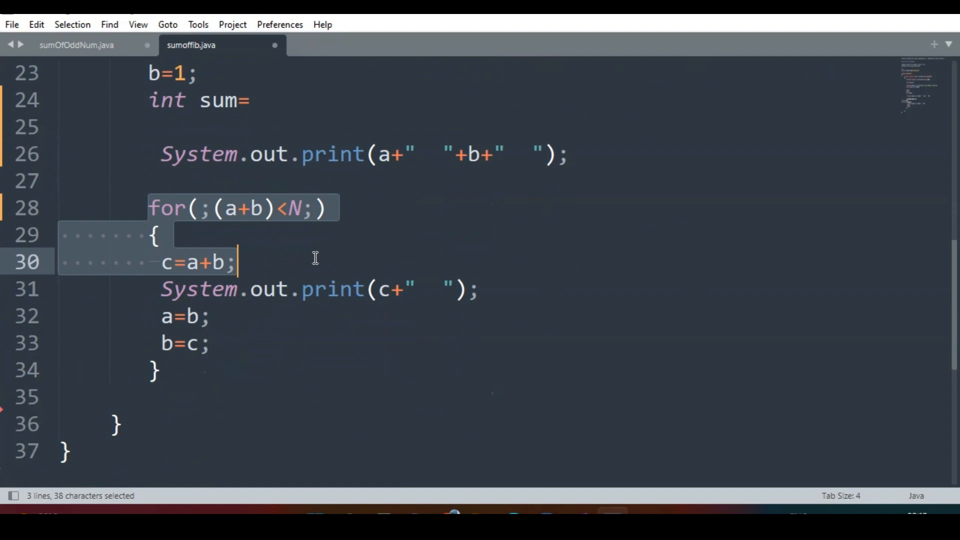
pyautogui.click(161, 262)
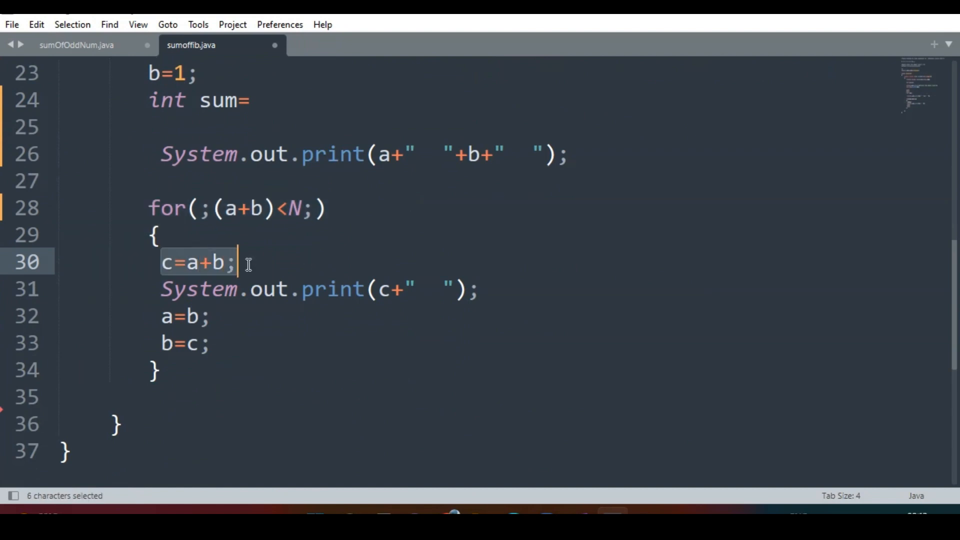
pyautogui.click(235, 262)
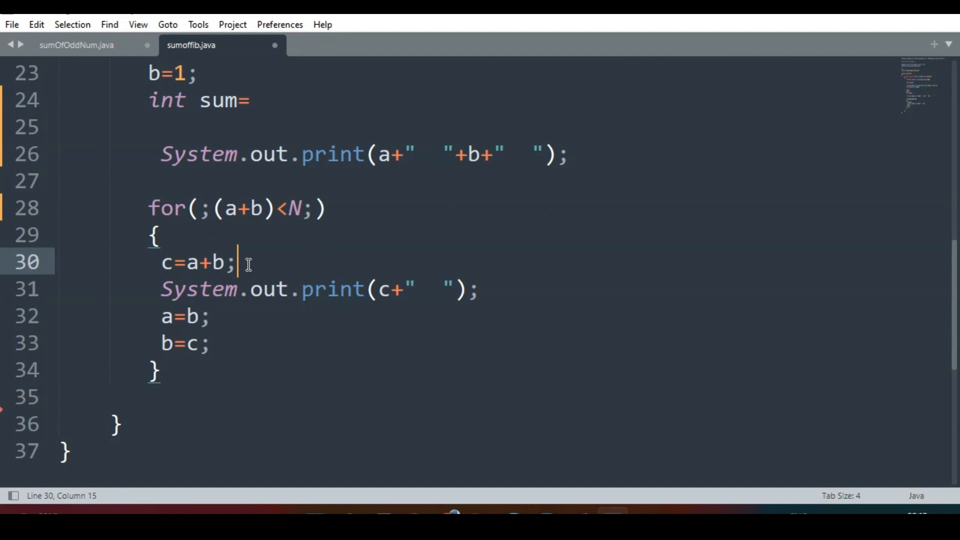
pyautogui.scroll(3)
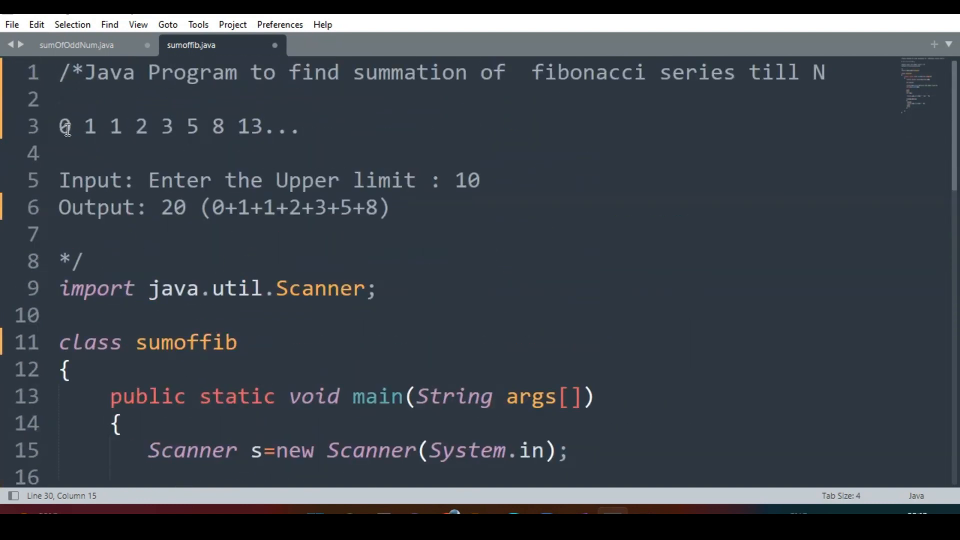
pyautogui.moveTo(61, 126); pyautogui.dragTo(98, 126)
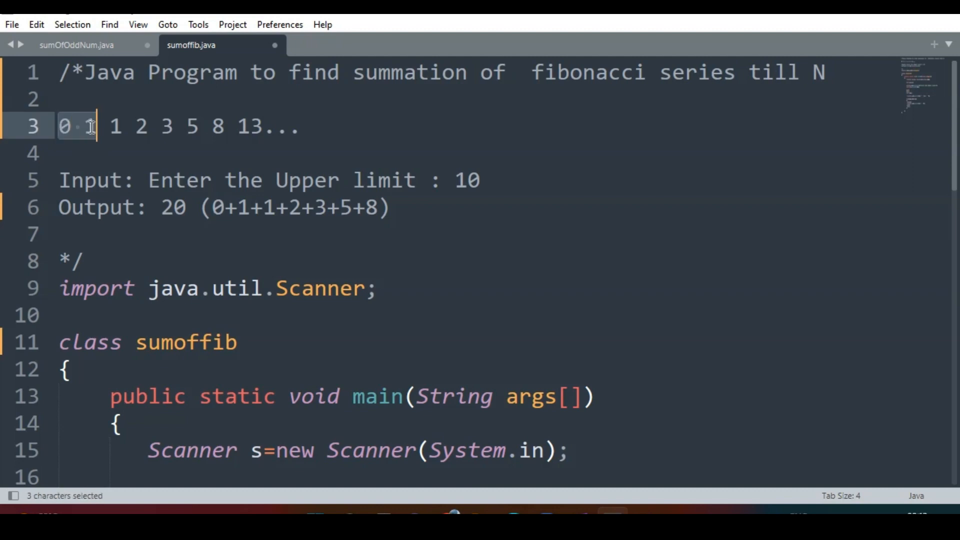
pyautogui.scroll(-3)
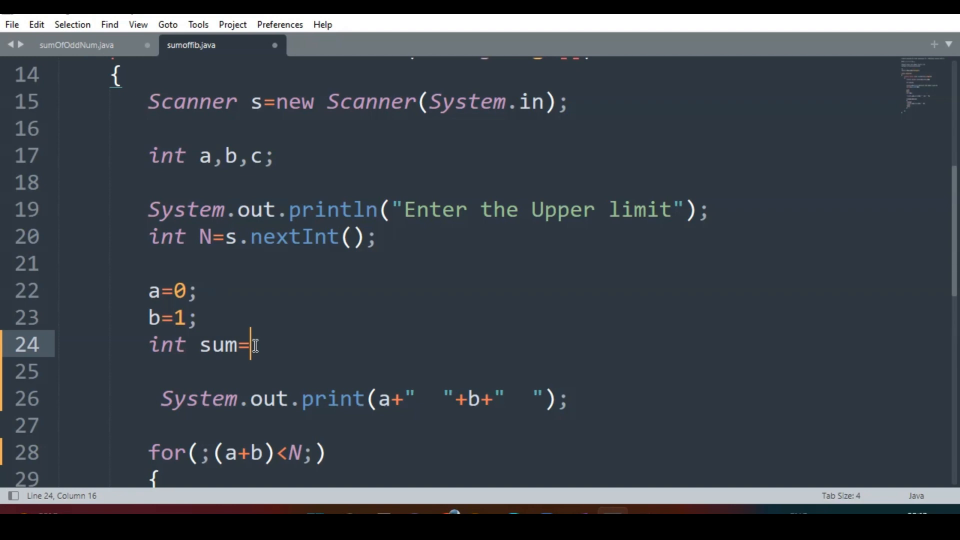
# Step: Complete 'int sum=1;' and type 'sum=sum+c' in the loop
pyautogui.write('1;')
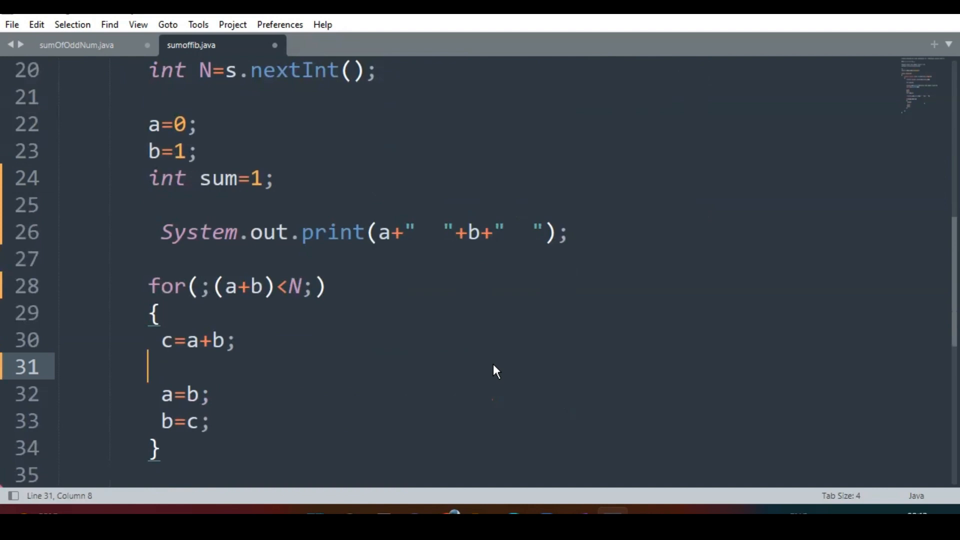
pyautogui.write('sum')
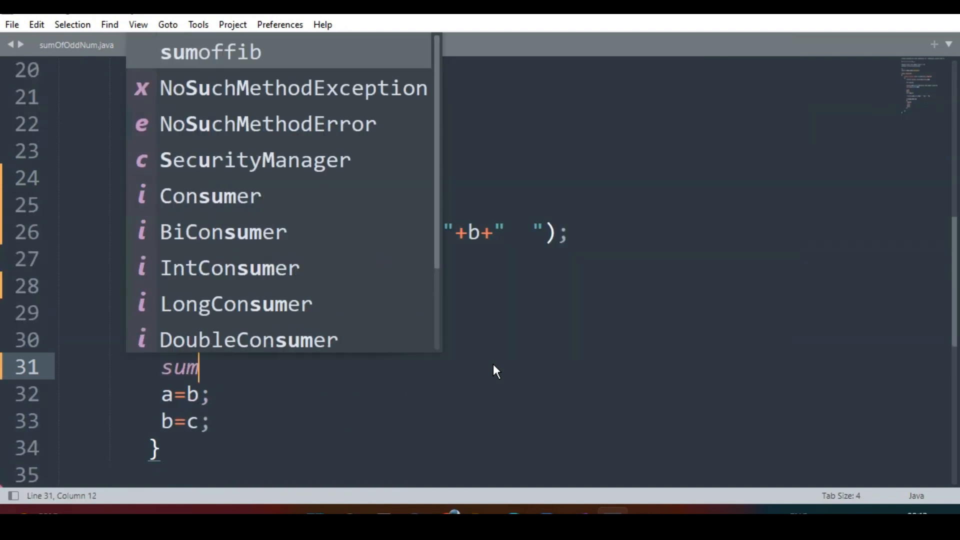
pyautogui.write('=su')
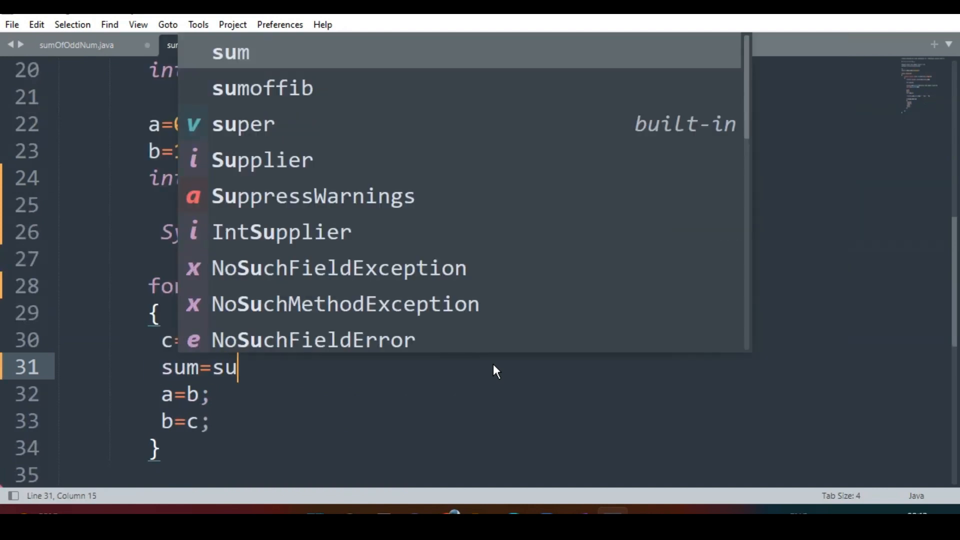
pyautogui.write('m+c;')
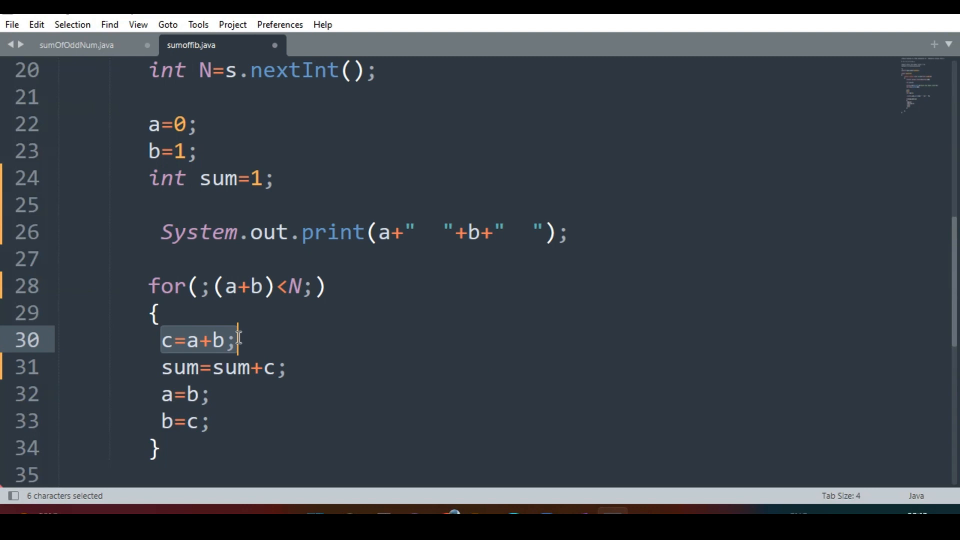
# Step: Type series notes '0 1', '1', '2' near c=a+b and begin a statement after the loop
pyautogui.click(237, 340)
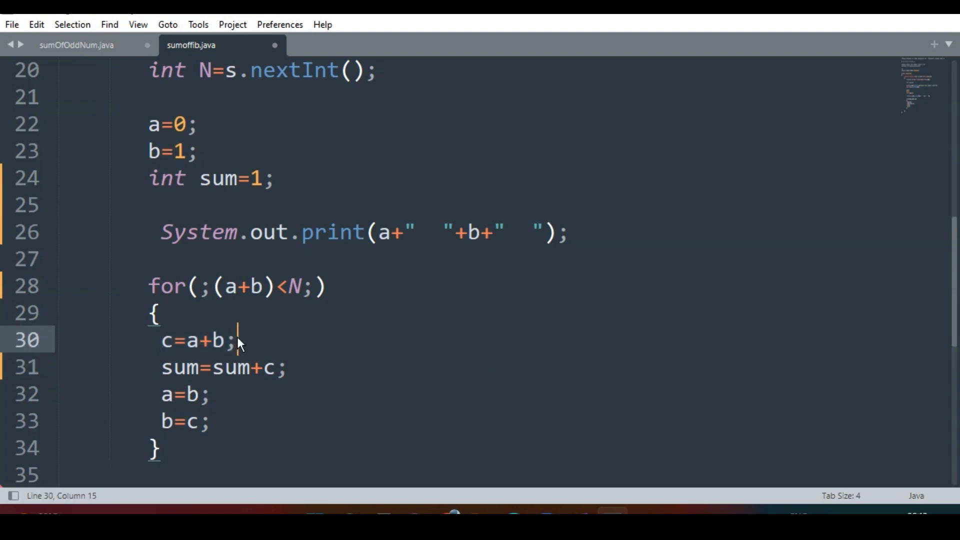
pyautogui.write('0 1')
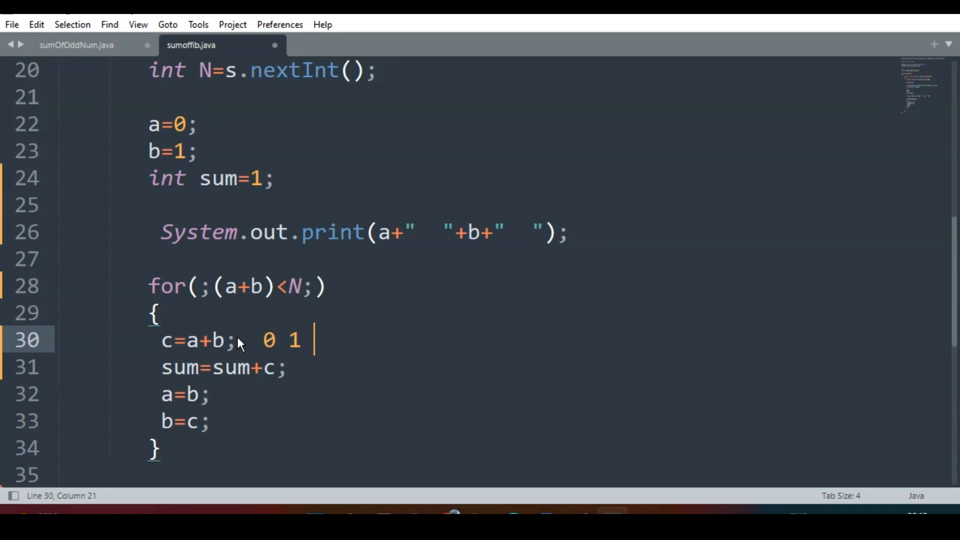
pyautogui.write('1')
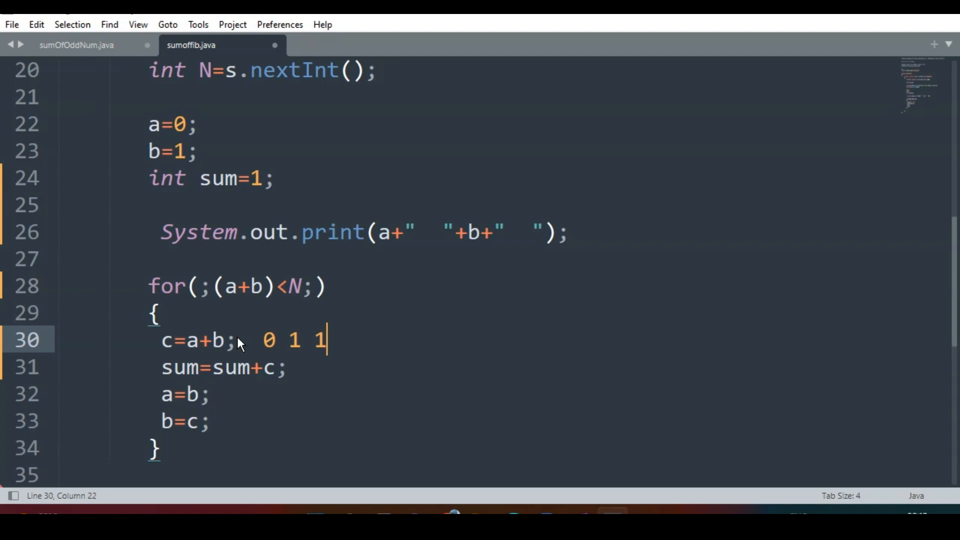
pyautogui.moveTo(317, 276)
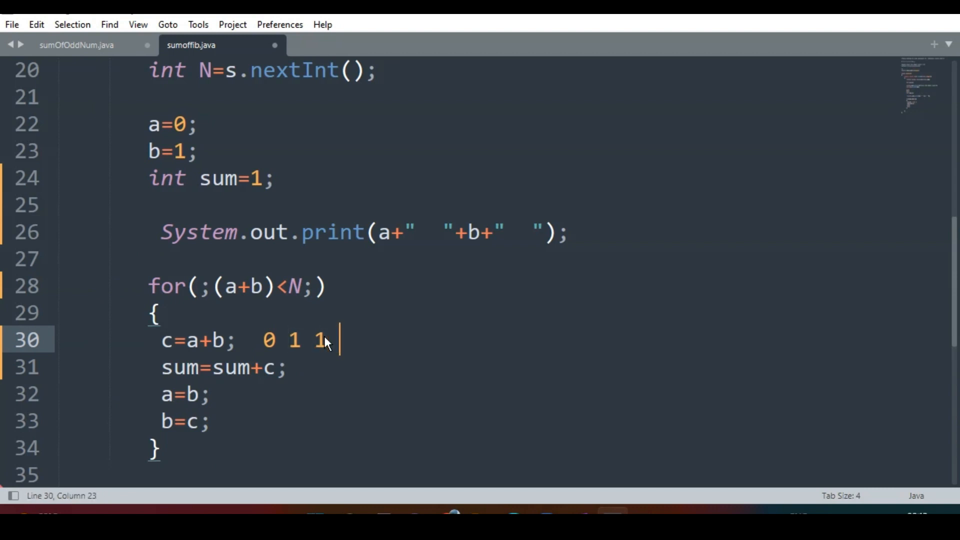
pyautogui.write('2')
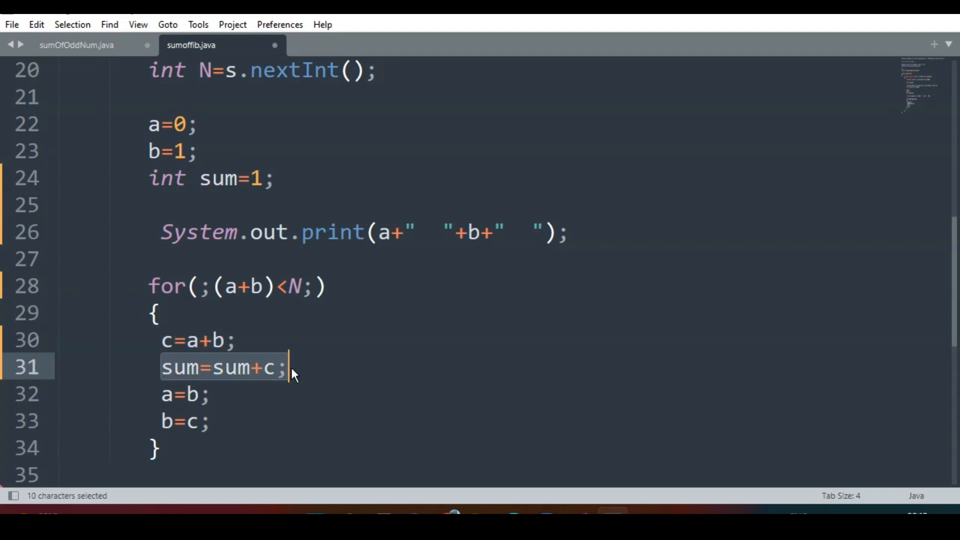
pyautogui.click(160, 447)
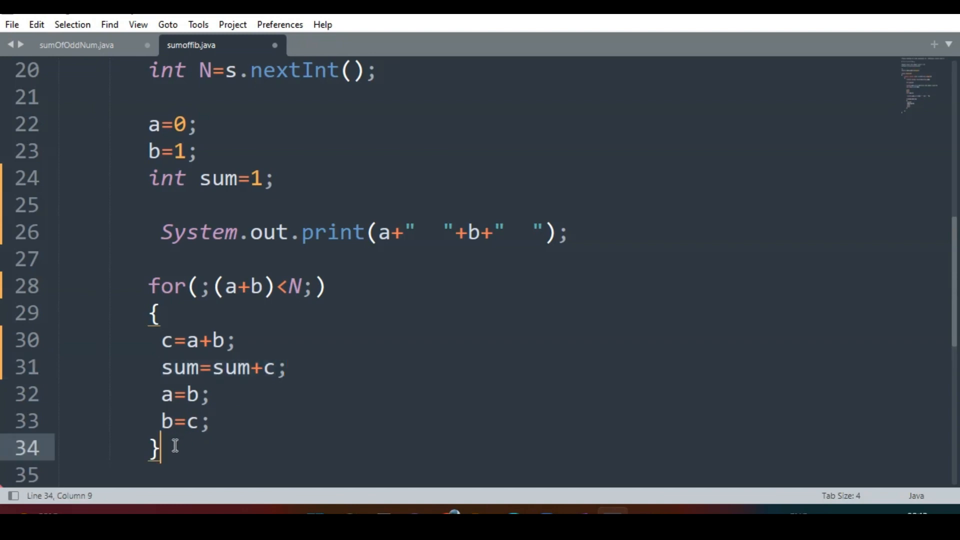
pyautogui.write('System.out.println')
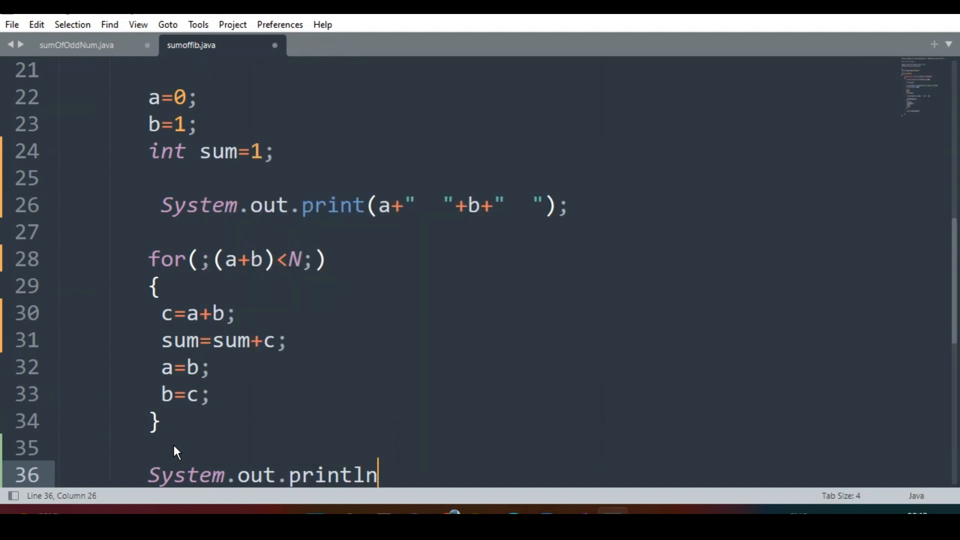
# Step: Add println("sum= "+sum) after the loop, delete the a/b print line, and save
pyautogui.write('("s"')
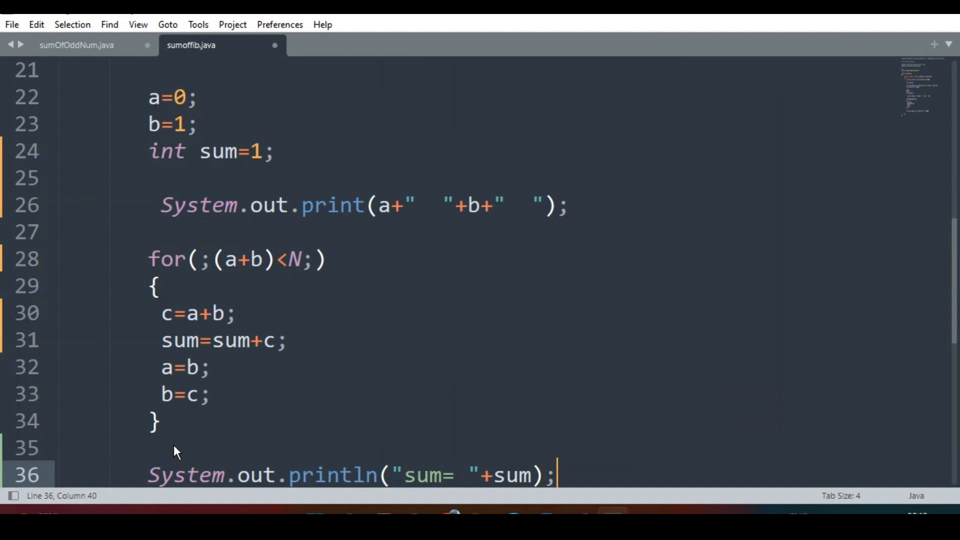
pyautogui.press('ctrl+s')
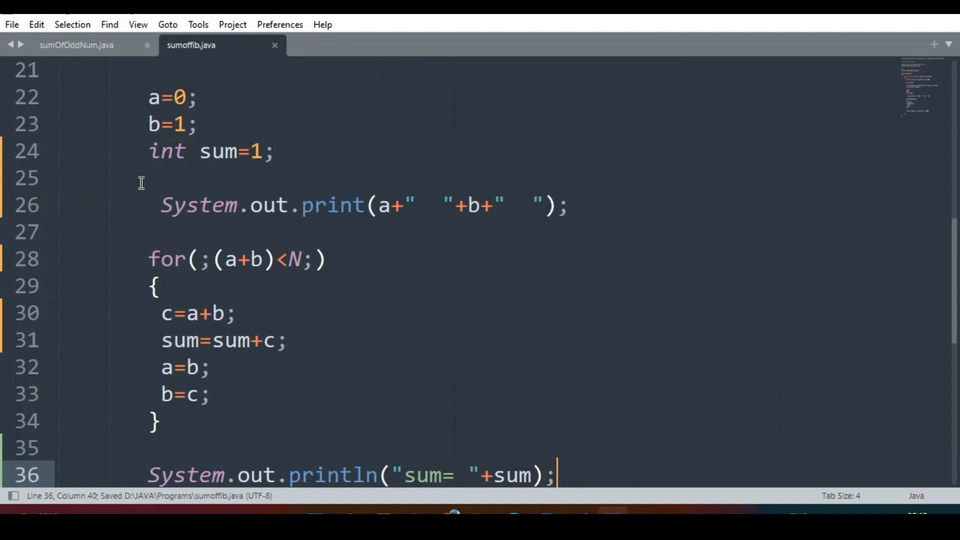
pyautogui.click(161, 205)
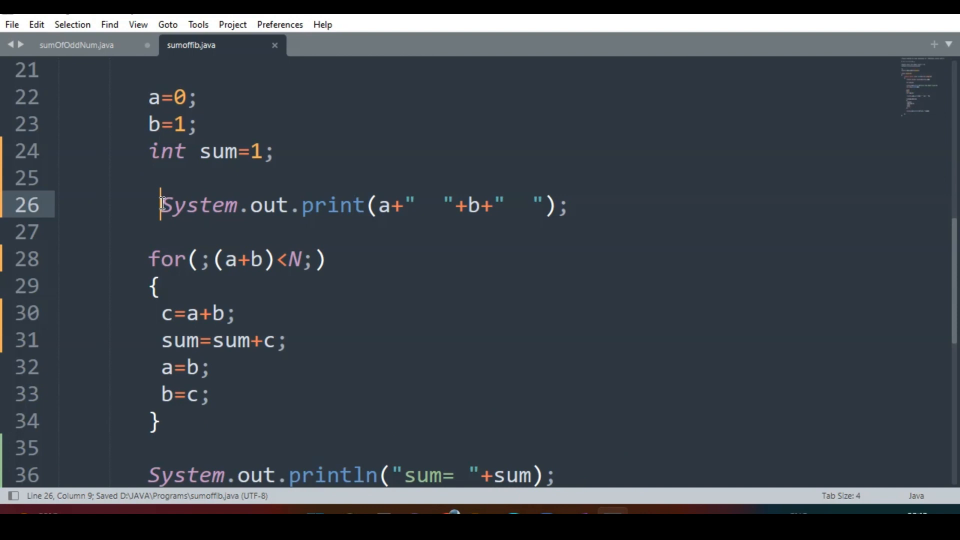
pyautogui.press('Ctrl+Shift+K')
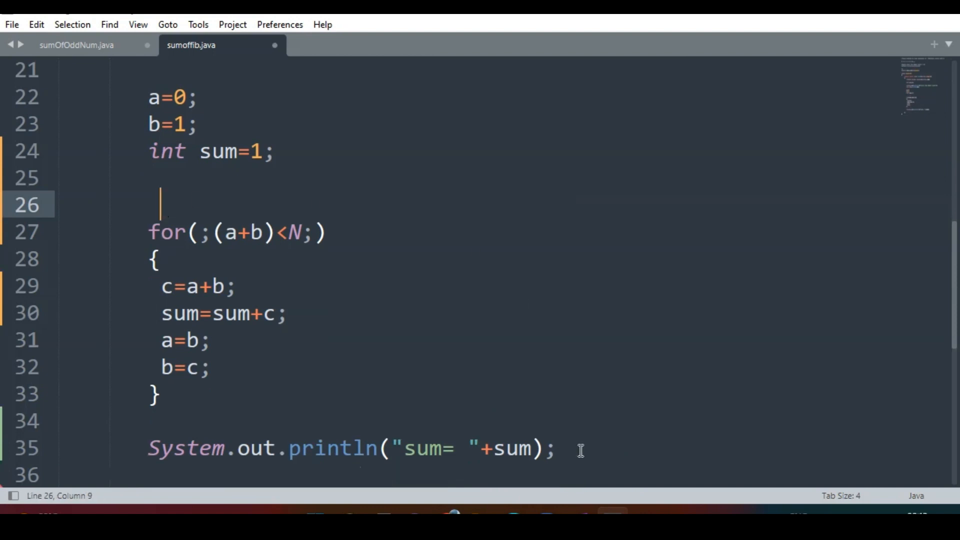
pyautogui.moveTo(590, 371)
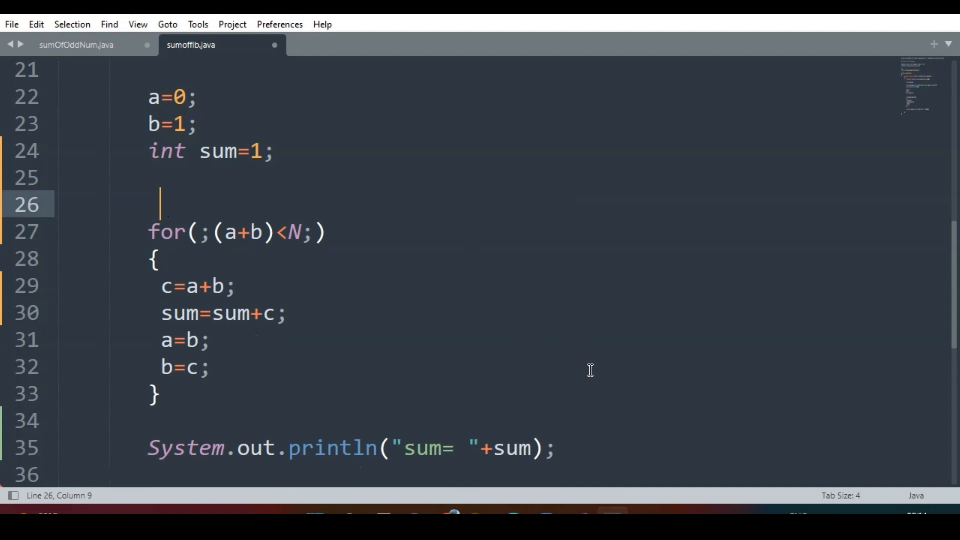
pyautogui.moveTo(224, 335)
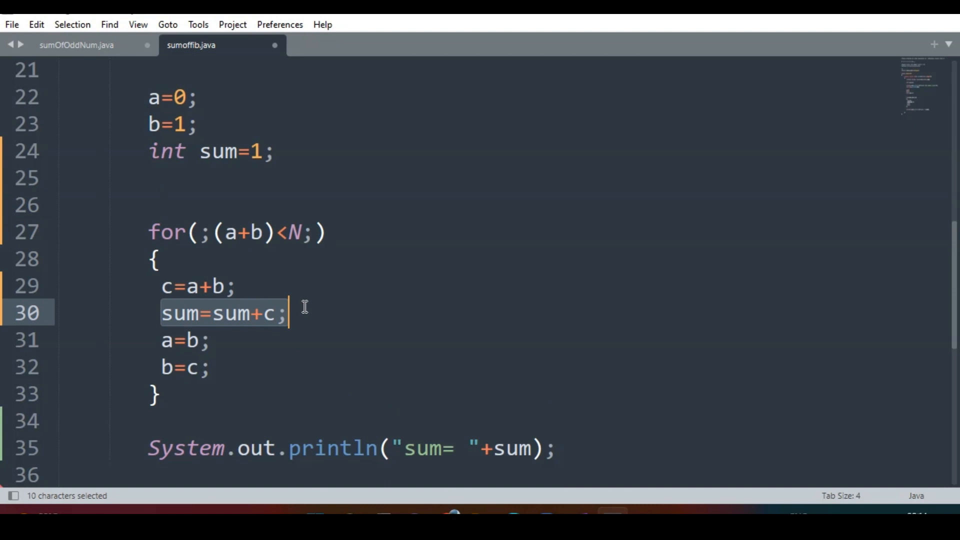
pyautogui.moveTo(305, 314)
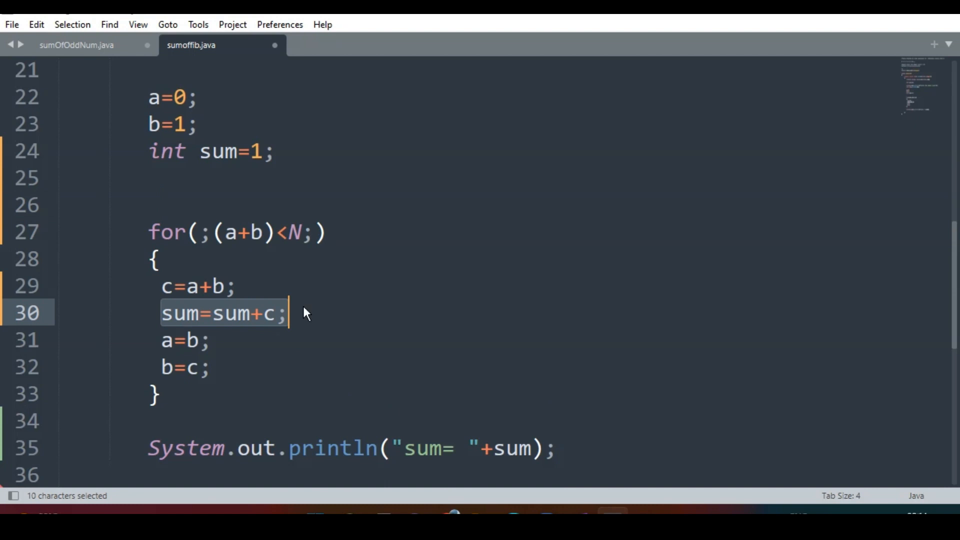
pyautogui.press('ctrl+s')
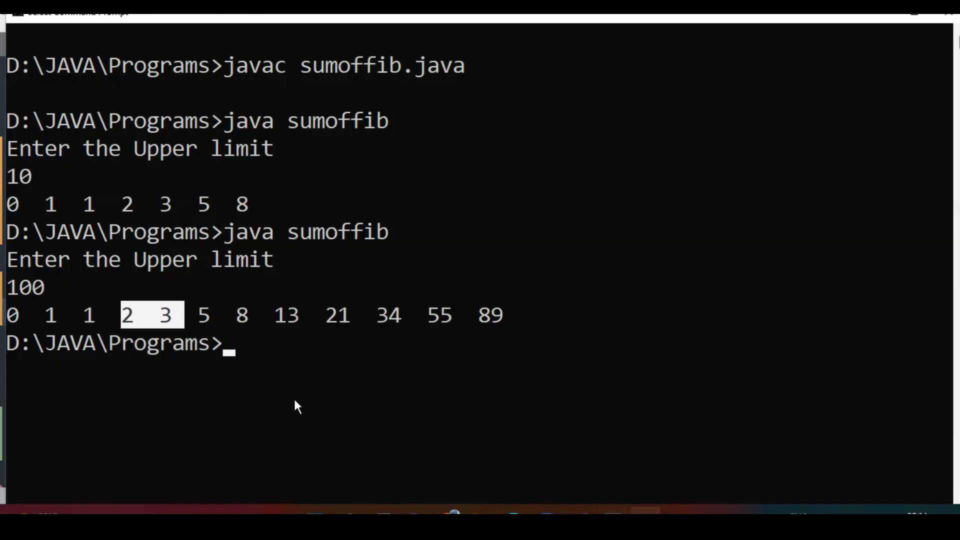
# Step: Clear the screen, recompile, and run sumoffib with limits 10 and 100
pyautogui.write('c sumoffib.')
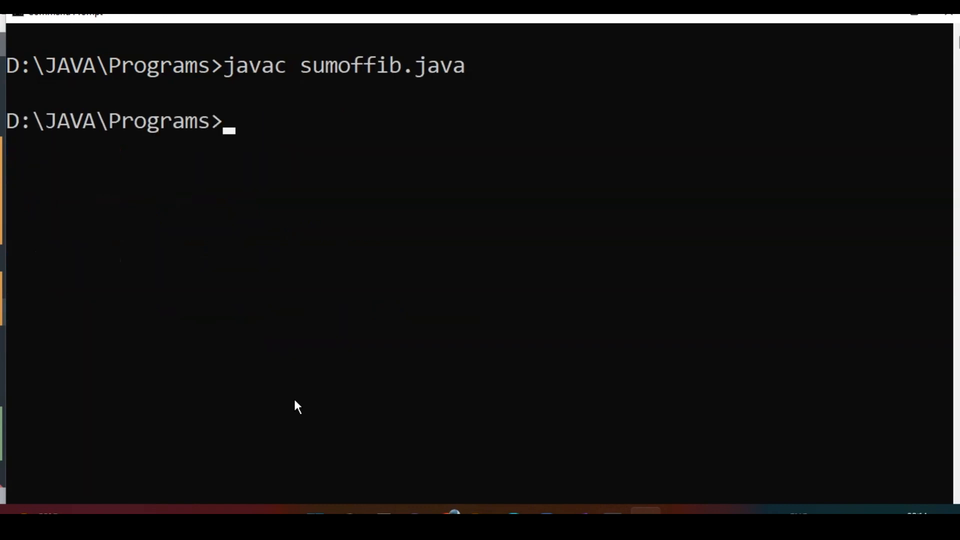
pyautogui.write('java sumoffib')
pyautogui.write('1')
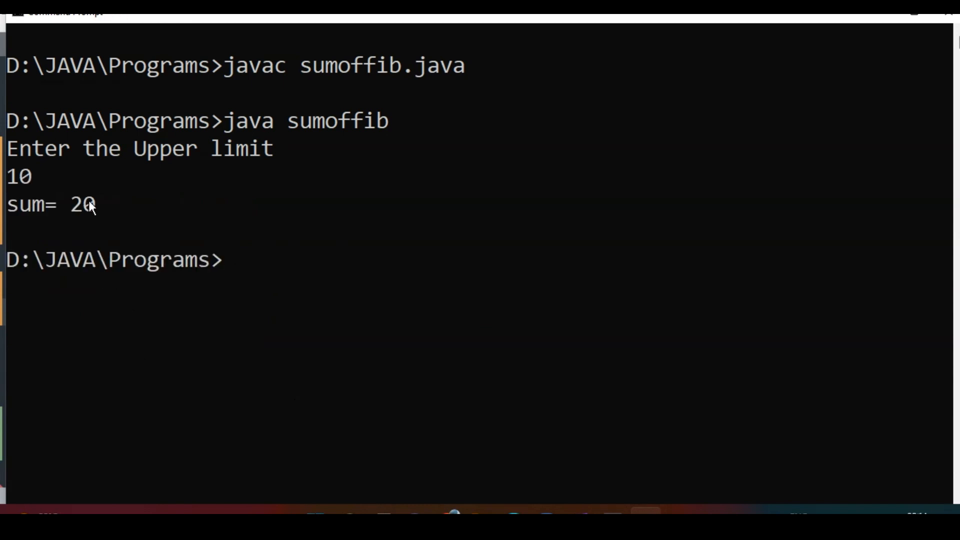
pyautogui.write('0')
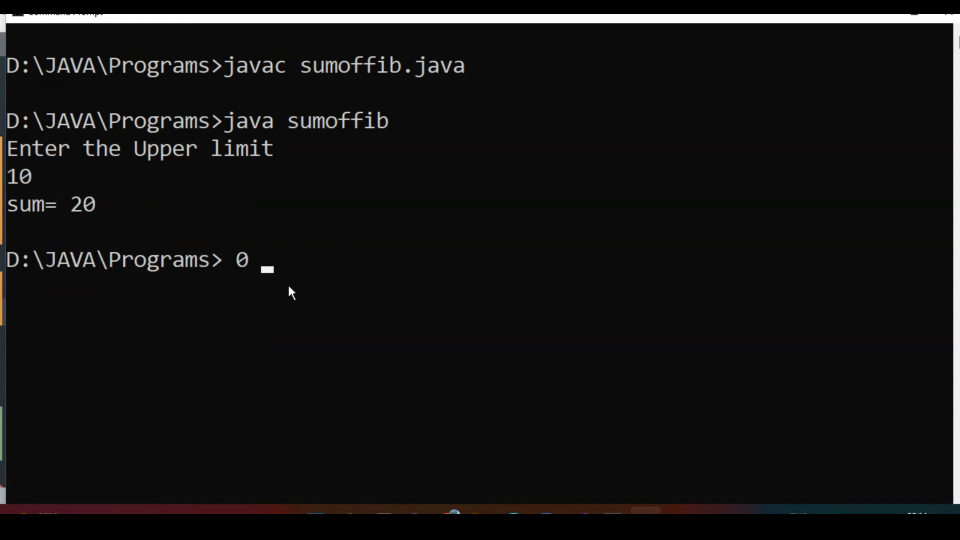
pyautogui.write('1 1')
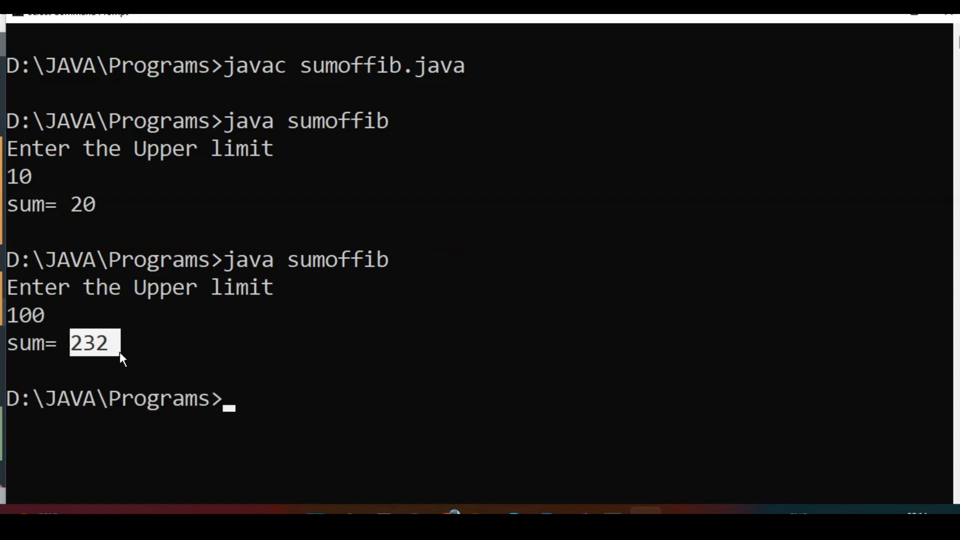
pyautogui.moveTo(602, 478)
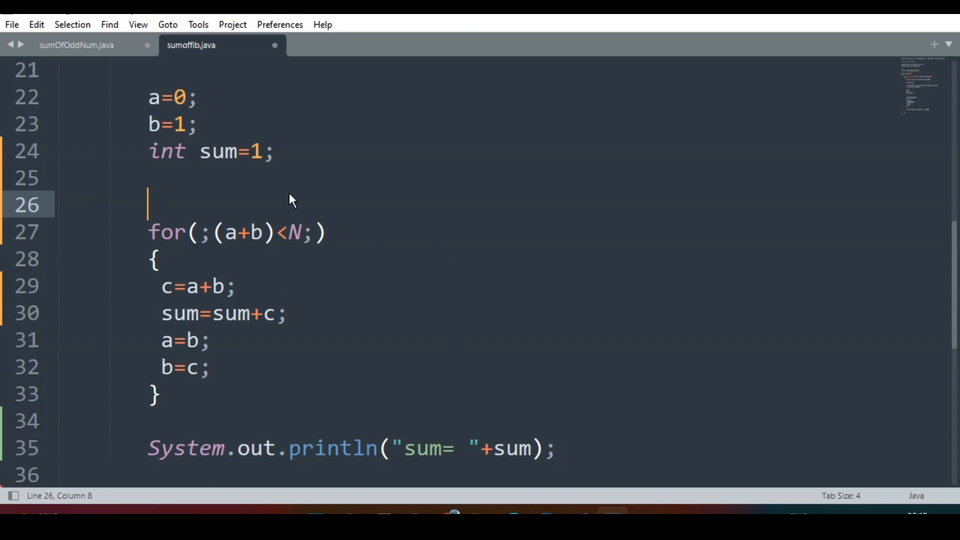
# Step: Type a statement printing a and b before the loop
pyautogui.write('System.o')
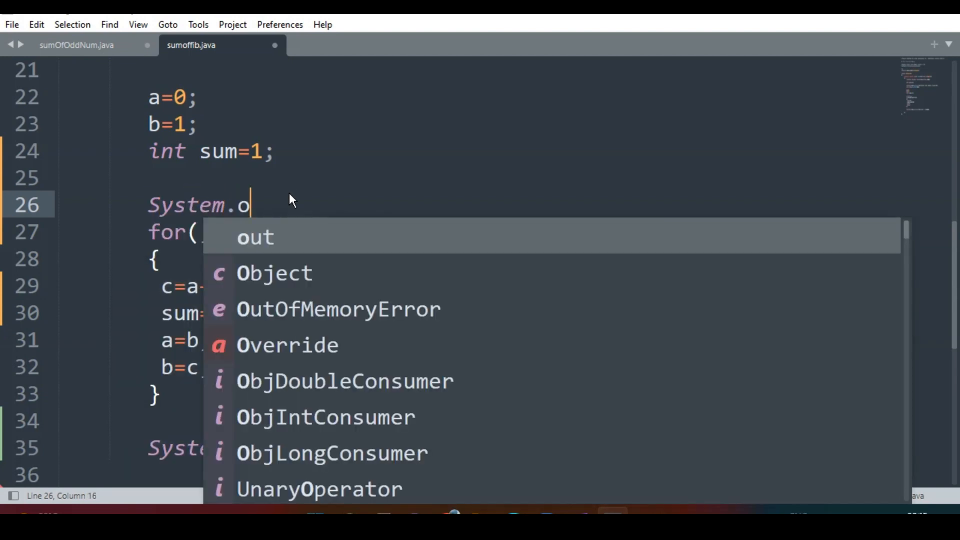
pyautogui.write('ut.println')
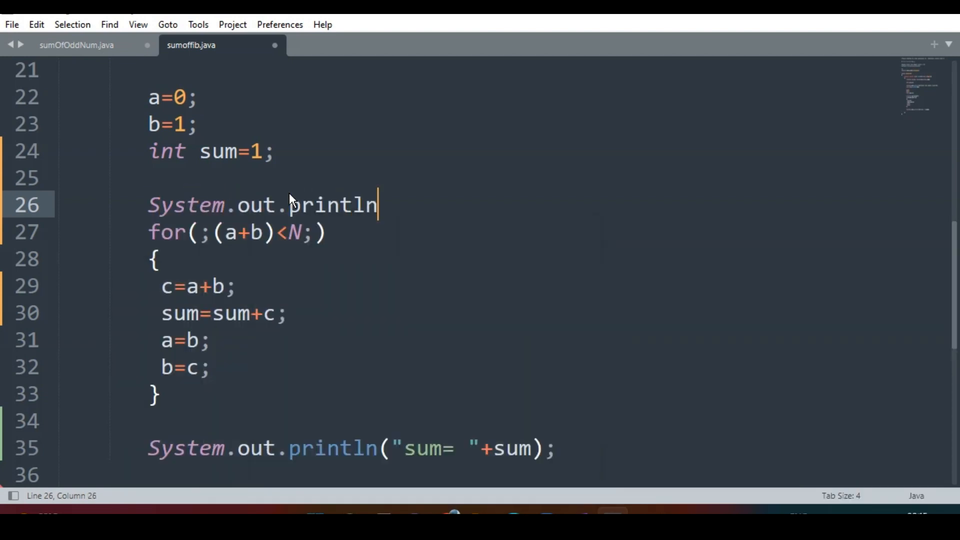
pyautogui.write('(a+"')
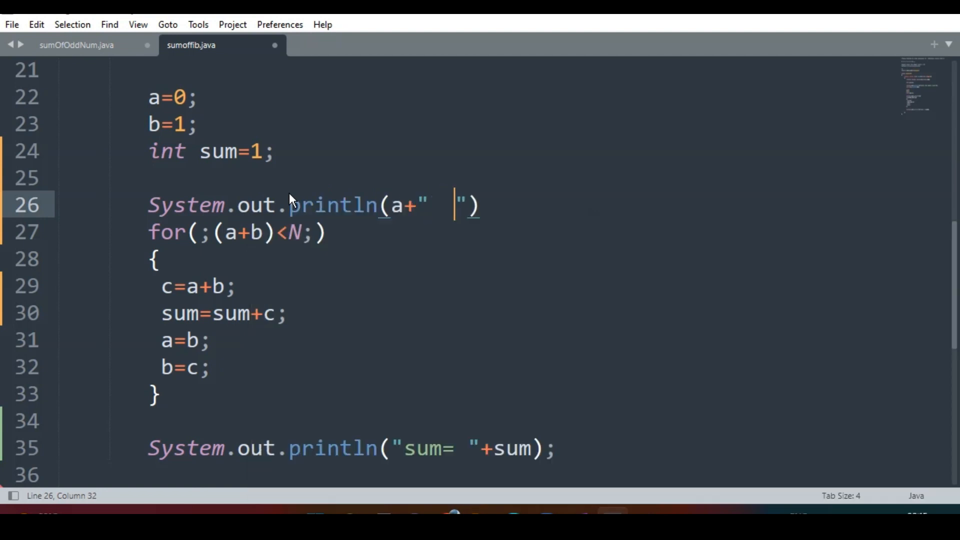
pyautogui.write('+')
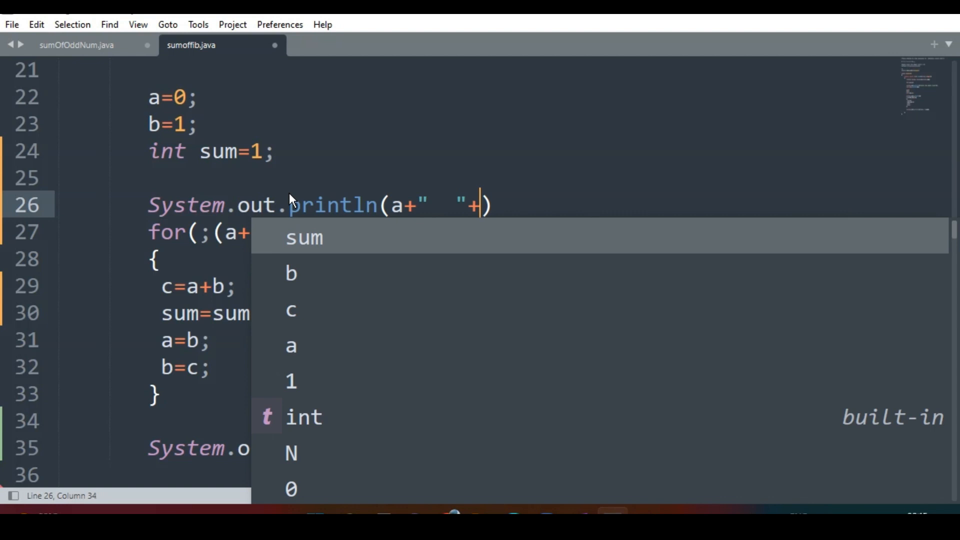
pyautogui.write('b+"')
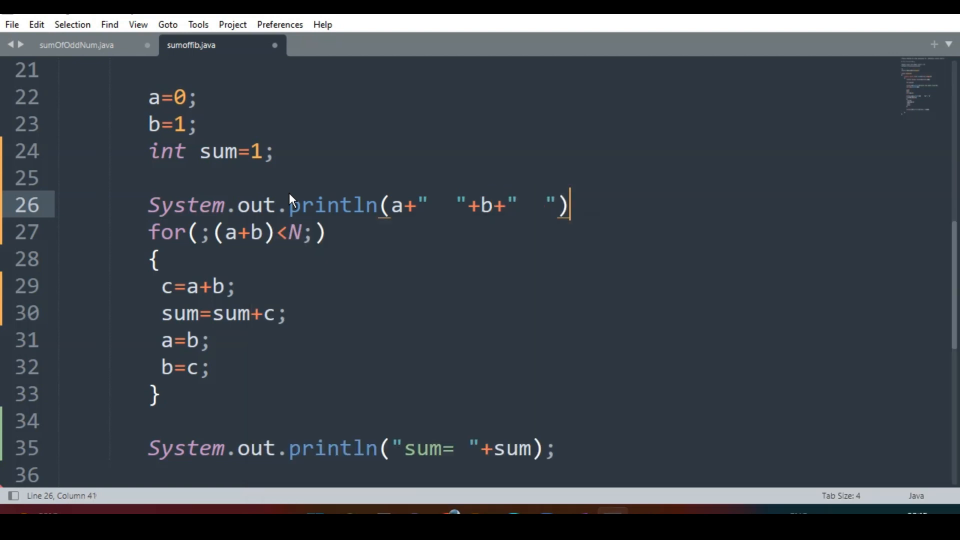
pyautogui.write(';')
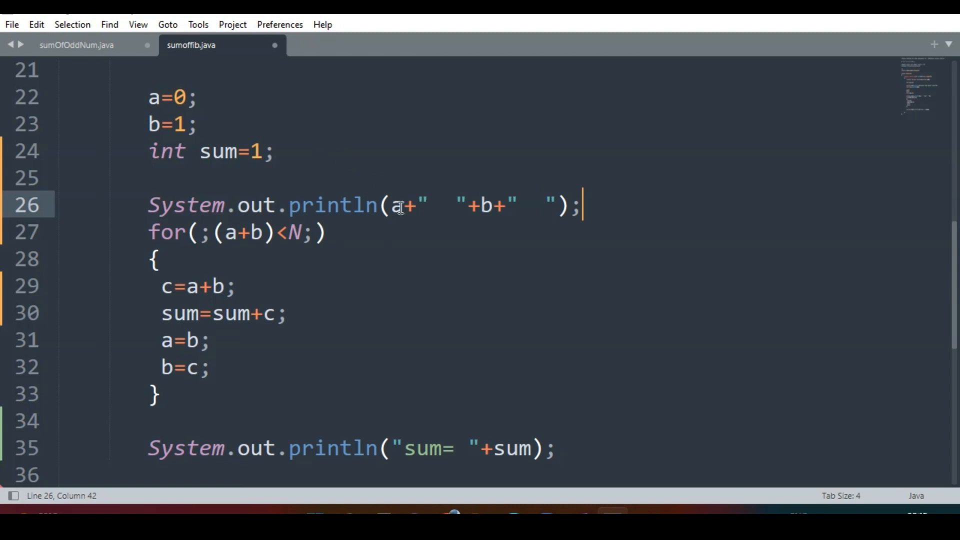
# Step: Copy that print statement into the loop to print c, and save
pyautogui.press('Backspace')
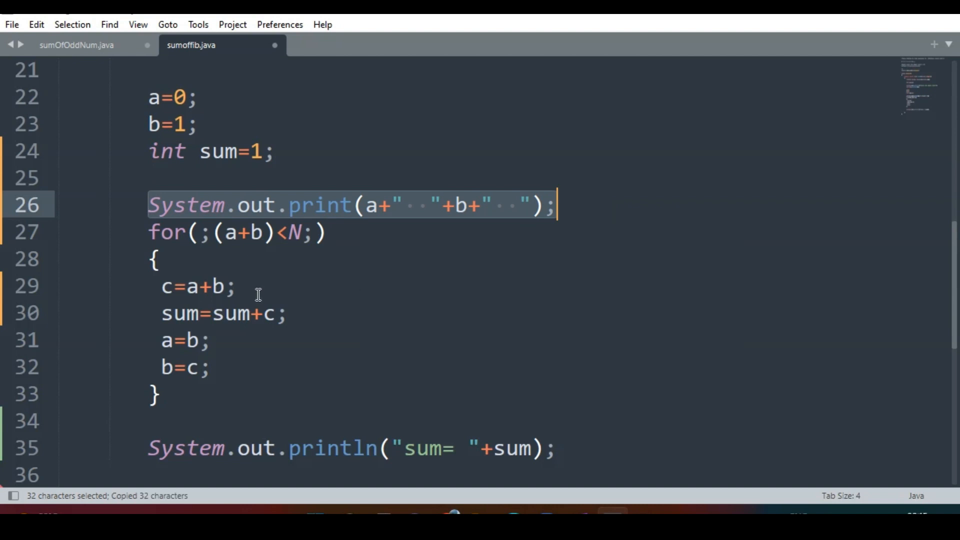
pyautogui.press('ctrl+v')
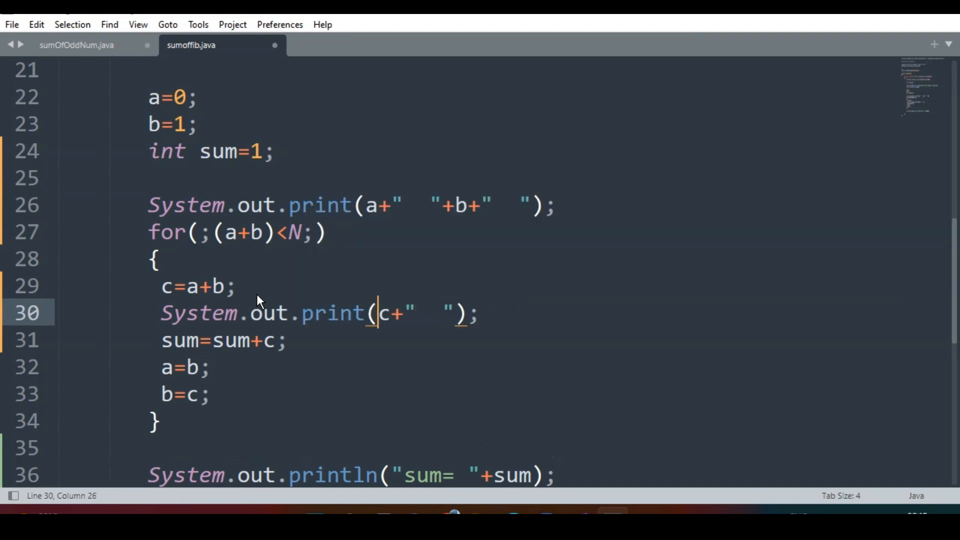
pyautogui.press('ctrl+s')
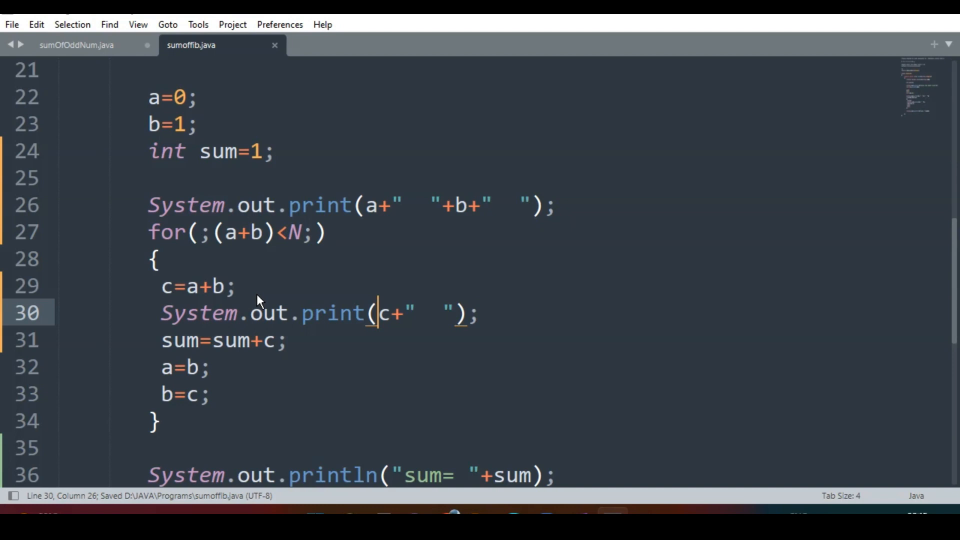
pyautogui.moveTo(466, 327)
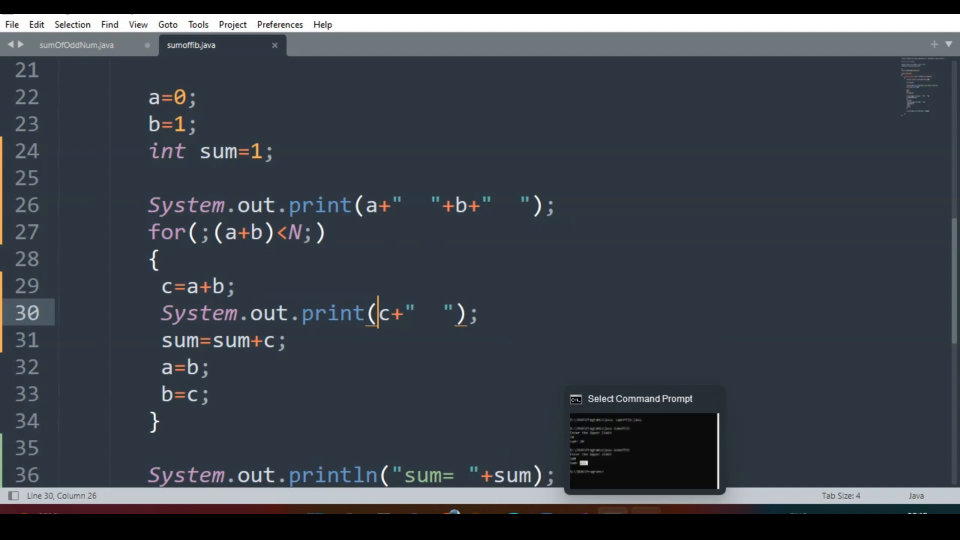
# Step: Run sumoffib with limit 100, then add \n before the sum output in Sublime
pyautogui.press('ctrl+s')
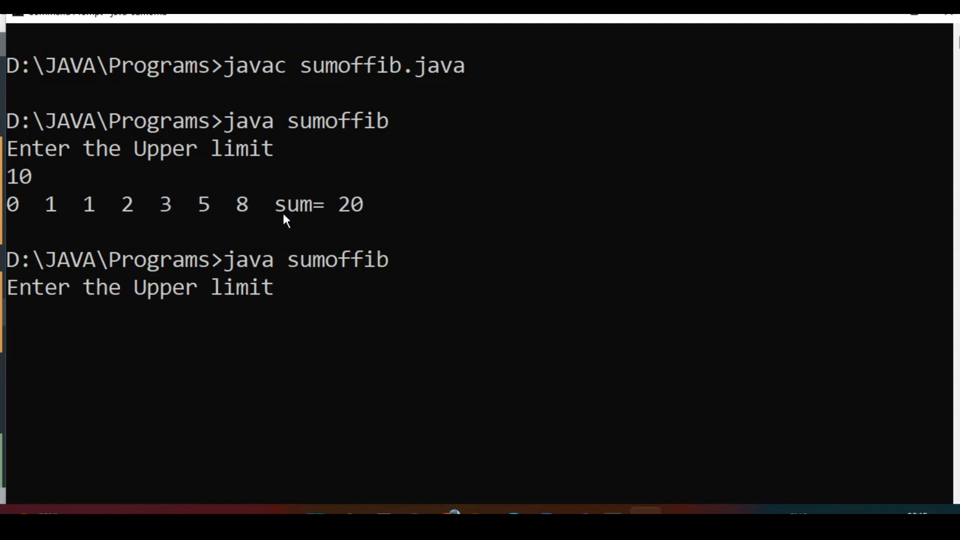
pyautogui.write('100')
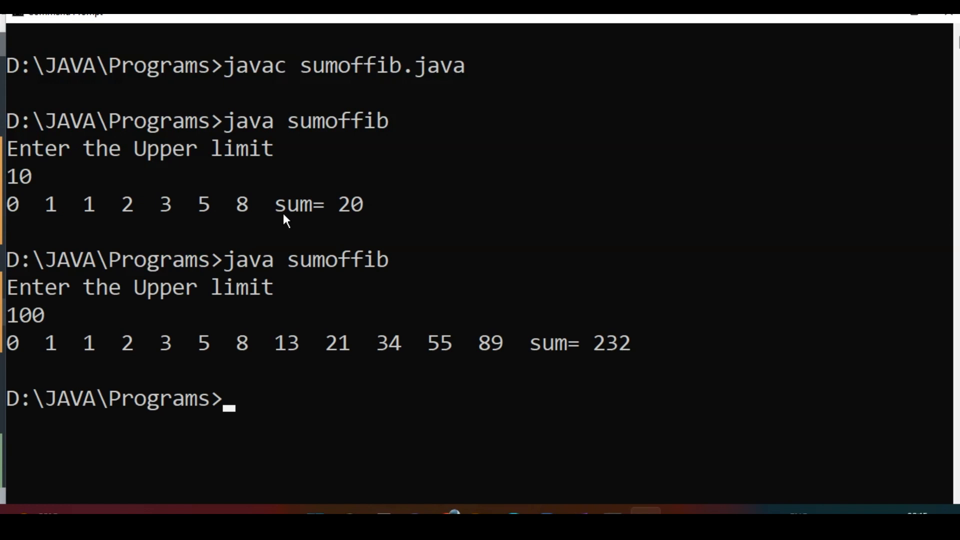
pyautogui.moveTo(539, 355)
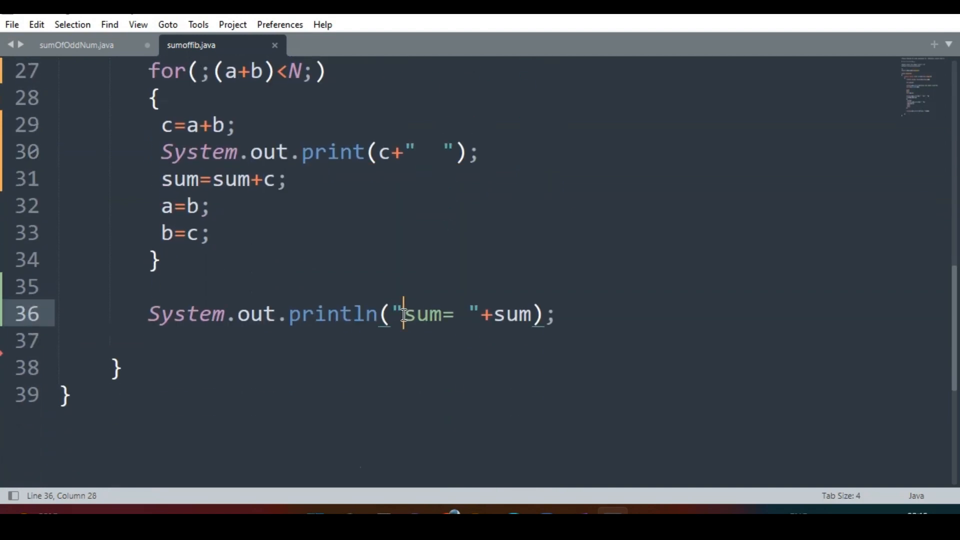
pyautogui.write('\\n')
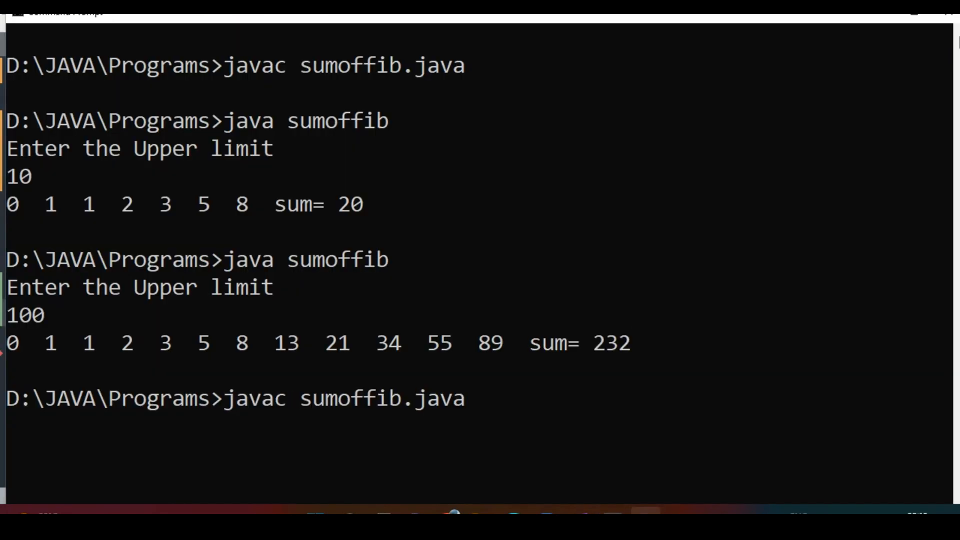
# Step: Clear the screen, run sumoffib with limit 10, and select the printed terms line
pyautogui.write('cl')
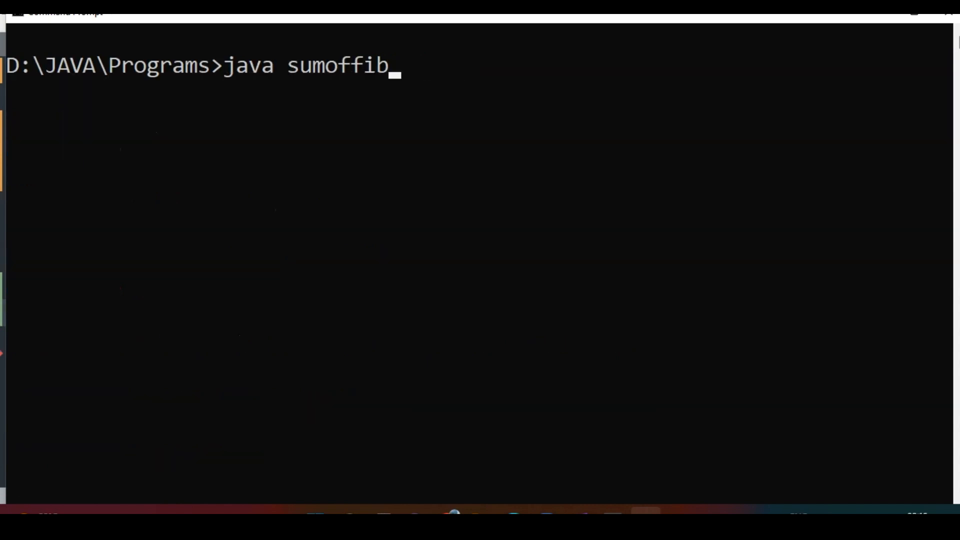
pyautogui.press('Return')
pyautogui.write('1')
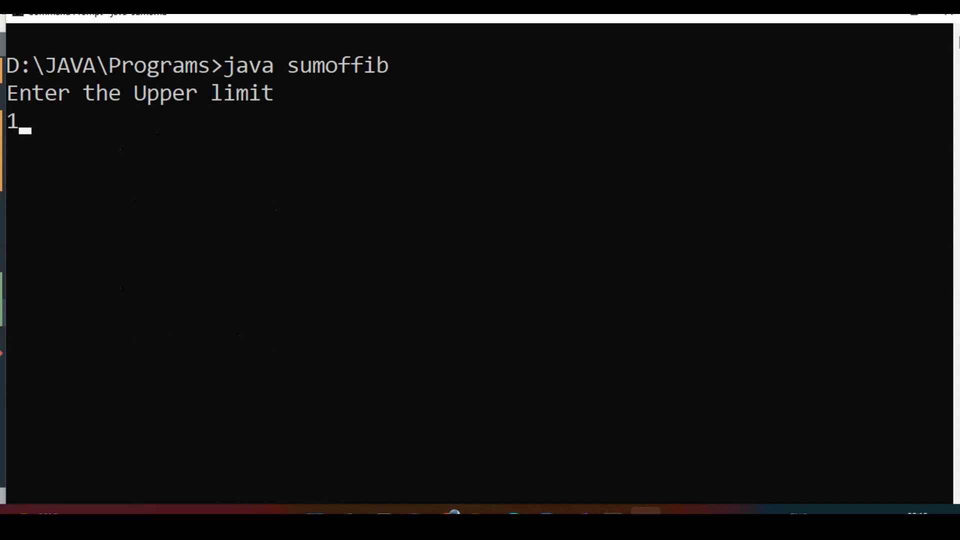
pyautogui.write('0')
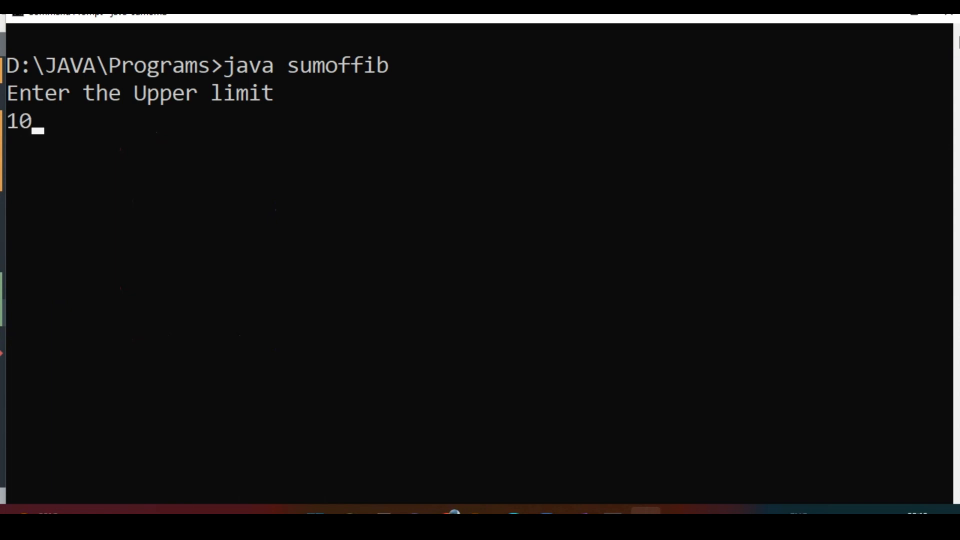
pyautogui.press('Return')
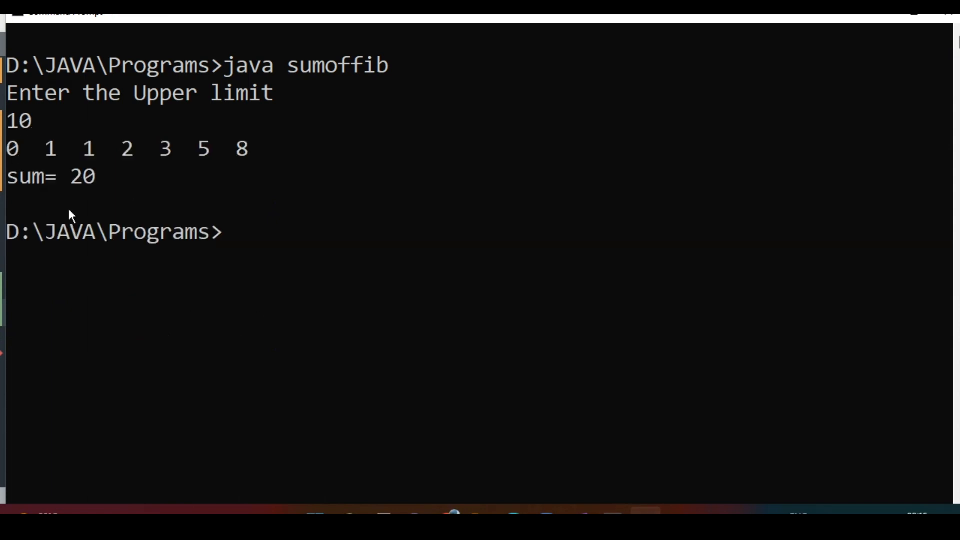
pyautogui.moveTo(6, 149); pyautogui.dragTo(260, 149)
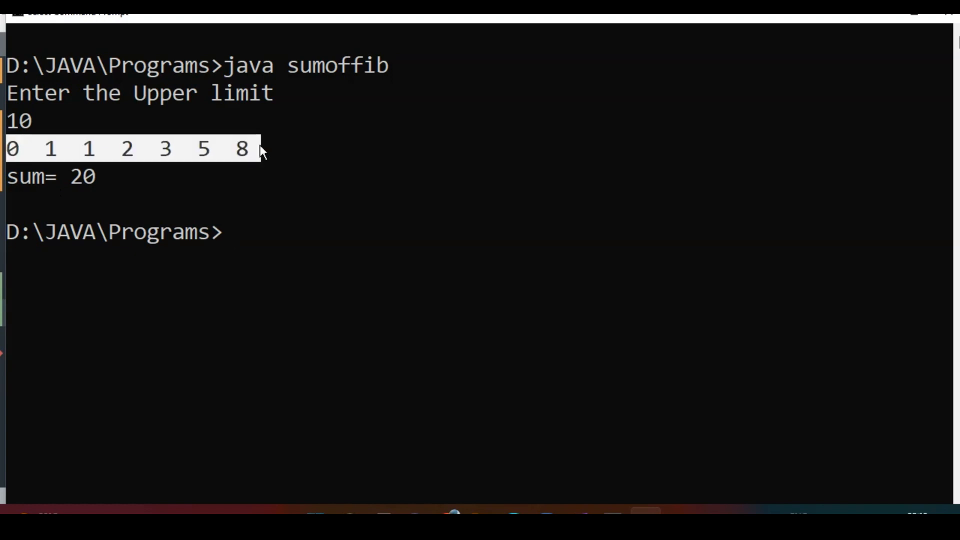
pyautogui.moveTo(483, 453)
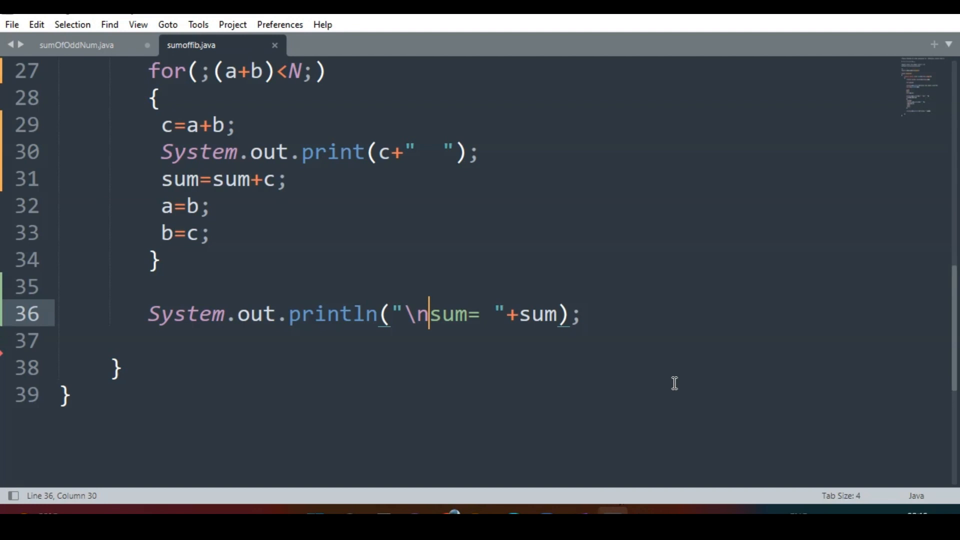
# Step: Scroll up through sumoffib.java to review the code, including the newline before sum=
pyautogui.click(160, 259)
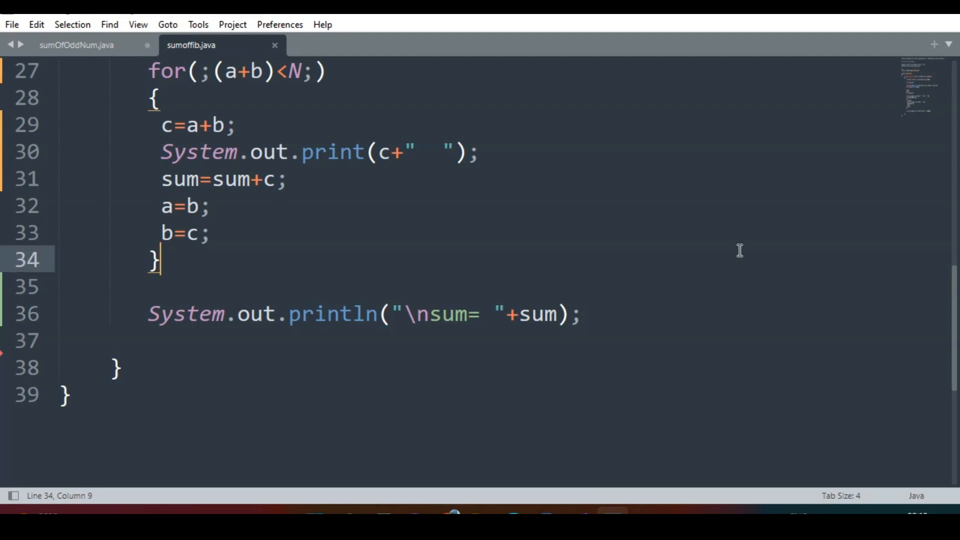
pyautogui.scroll(3)
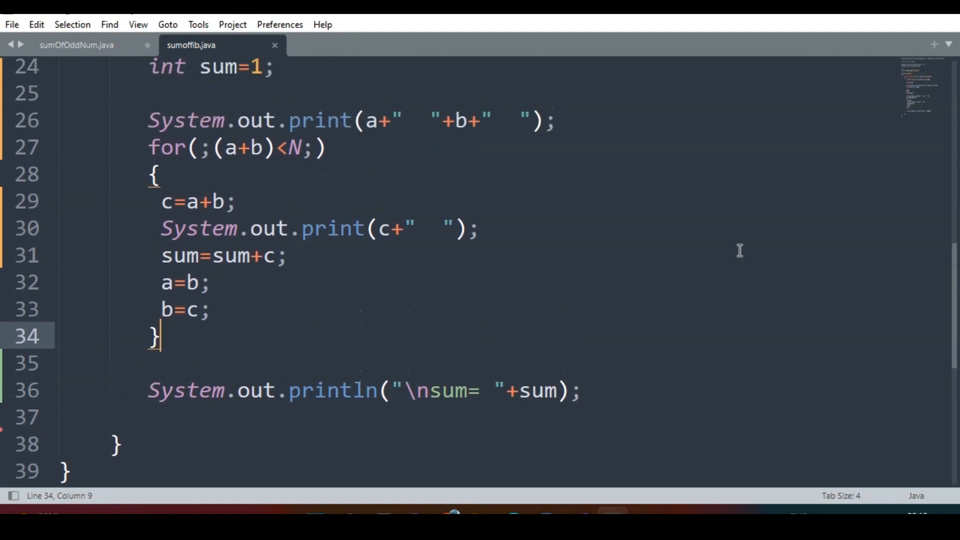
pyautogui.scroll(3)
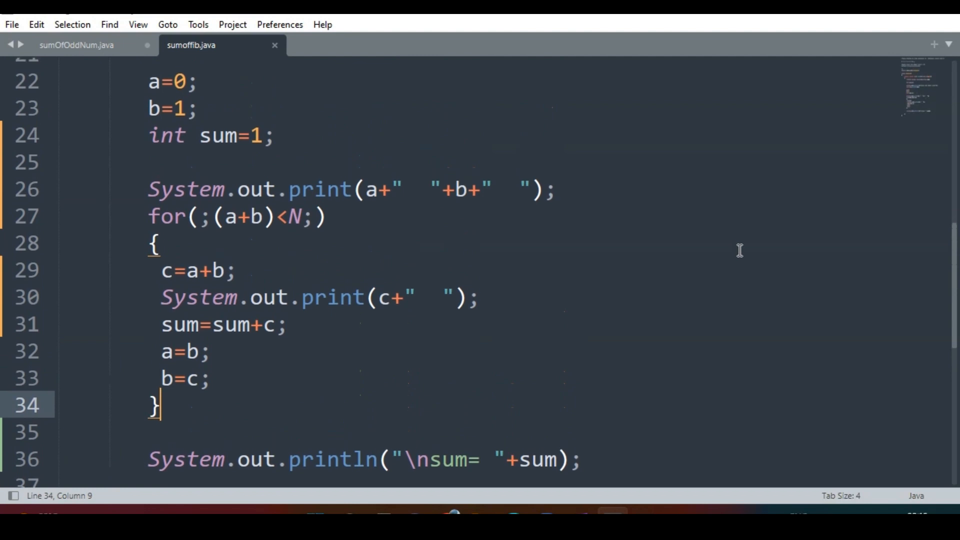
pyautogui.scroll(3)
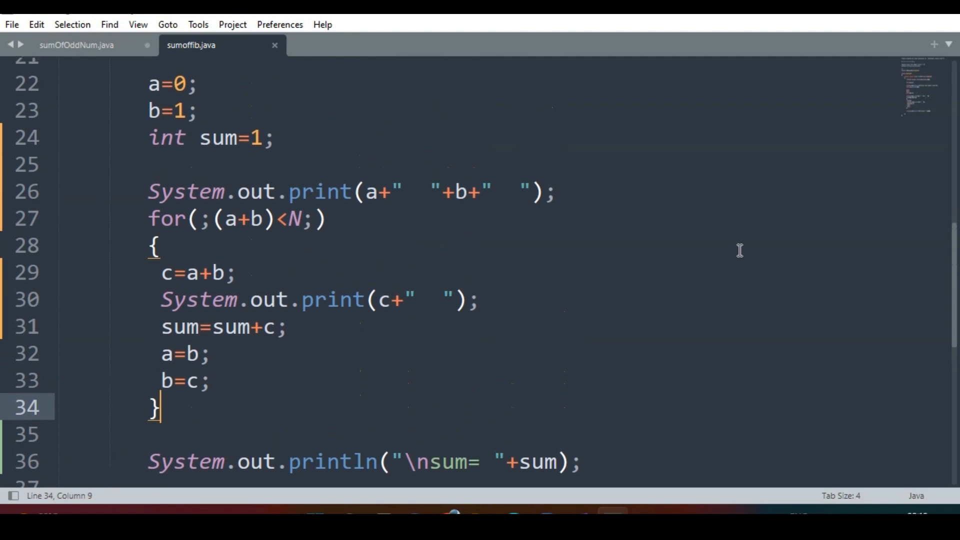